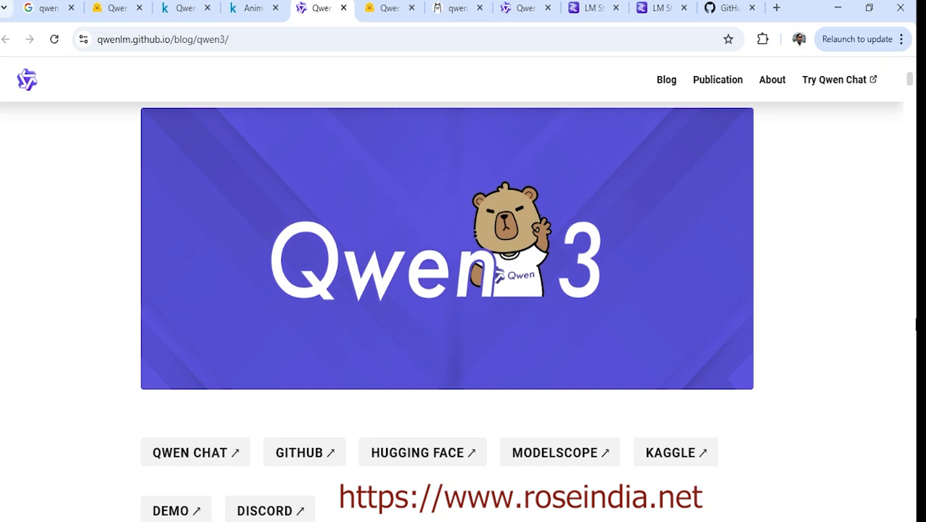
pyautogui.moveTo(863, 264)
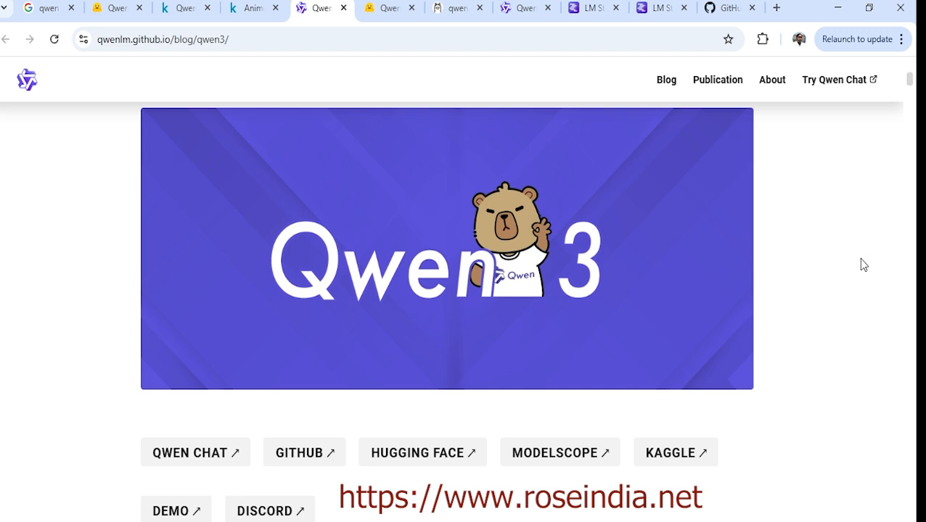
# Review the Qwen3-8B card's Highlights (noting 'thinking') and Model Overview down to Quickstart
pyautogui.scroll(3)
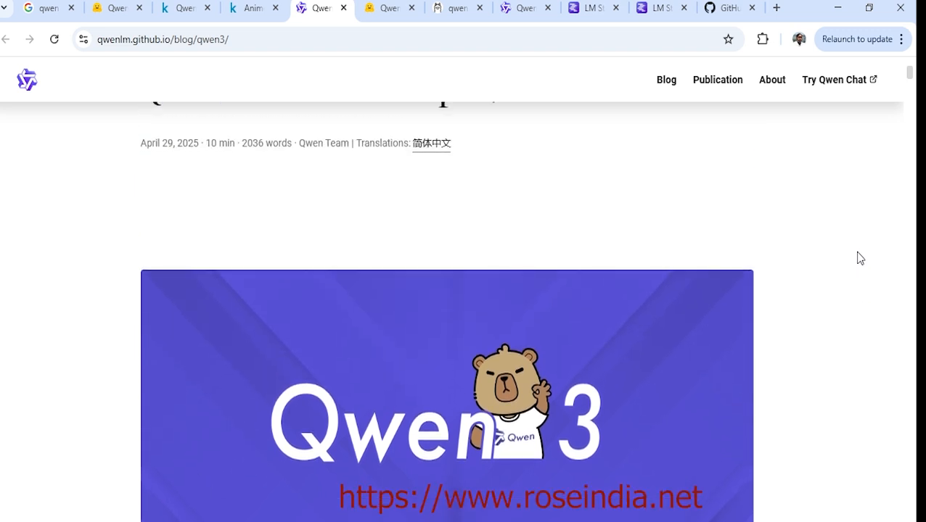
pyautogui.scroll(3)
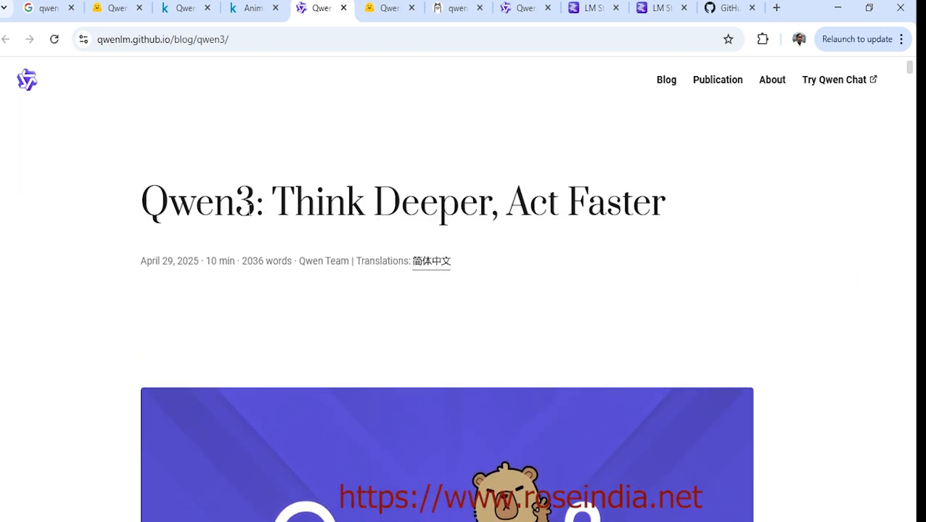
pyautogui.moveTo(493, 216)
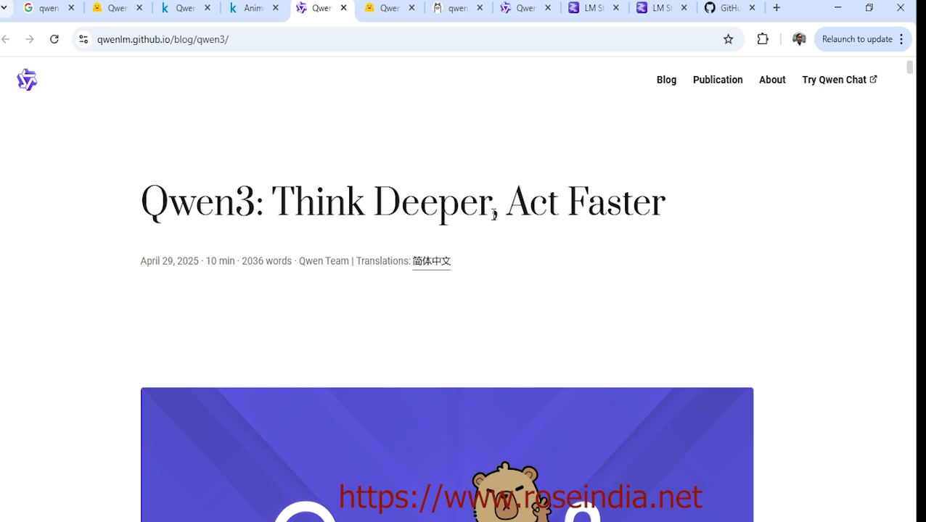
pyautogui.moveTo(697, 259)
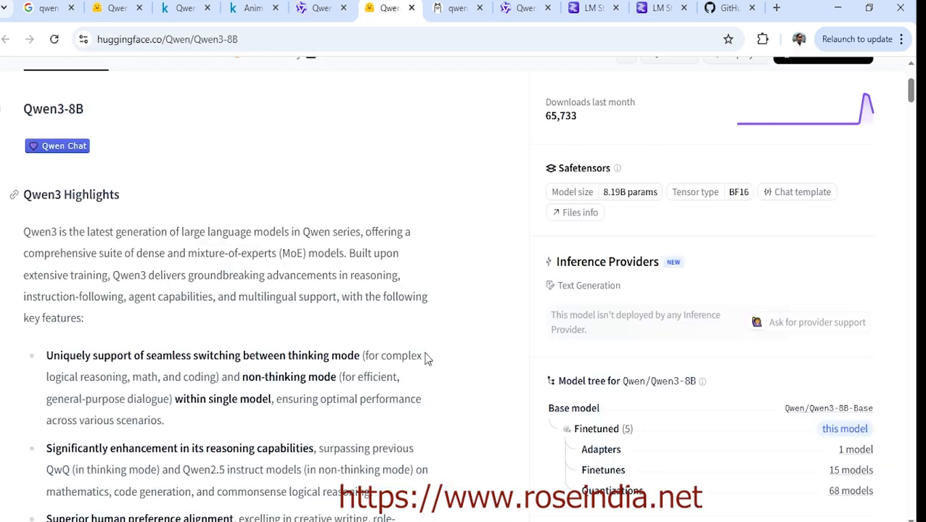
pyautogui.moveTo(467, 357)
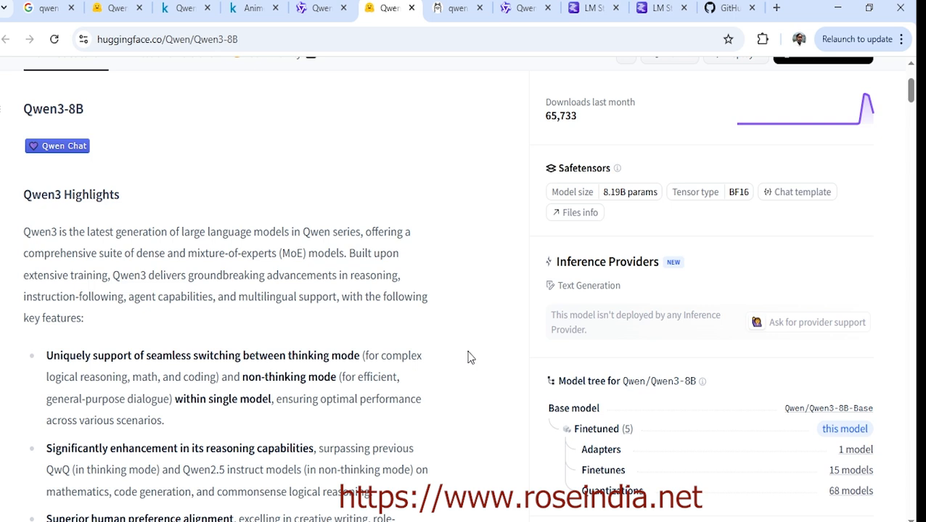
pyautogui.moveTo(482, 316)
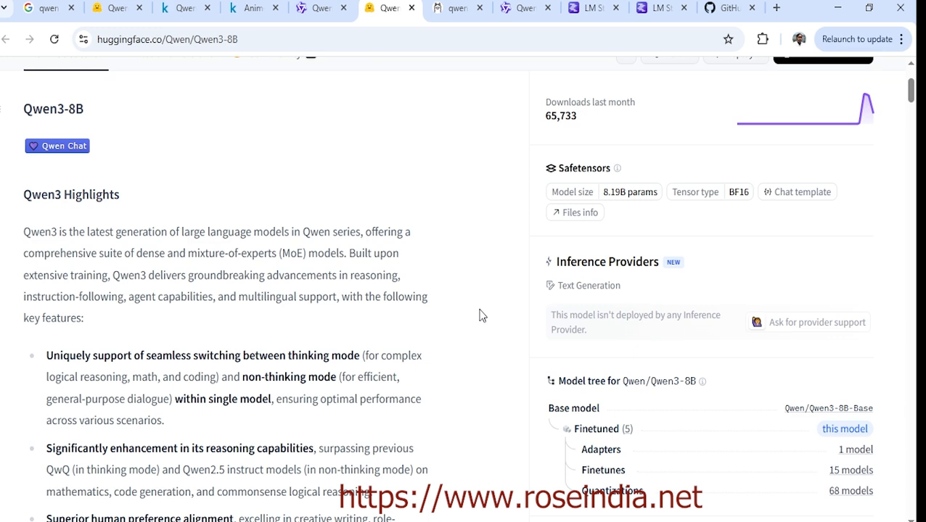
pyautogui.scroll(-3)
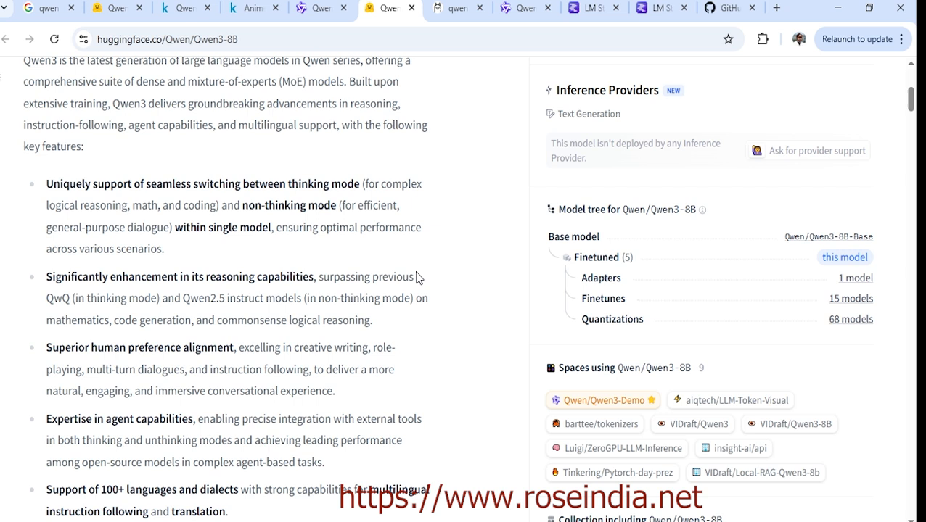
pyautogui.moveTo(351, 222)
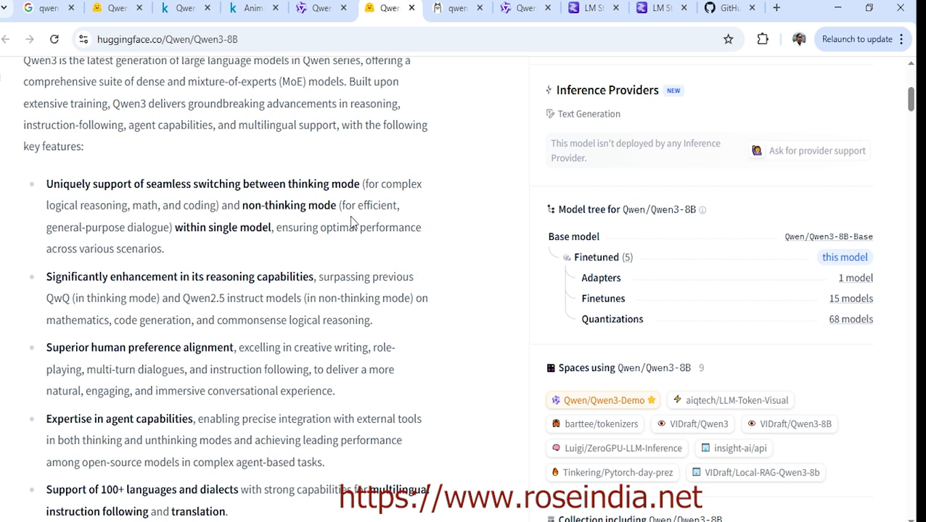
pyautogui.doubleClick(308, 183)
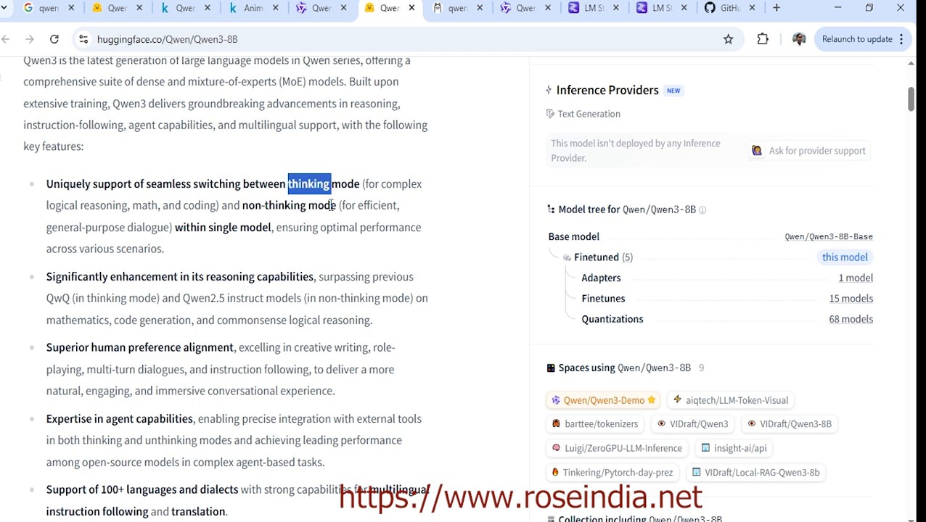
pyautogui.scroll(-3)
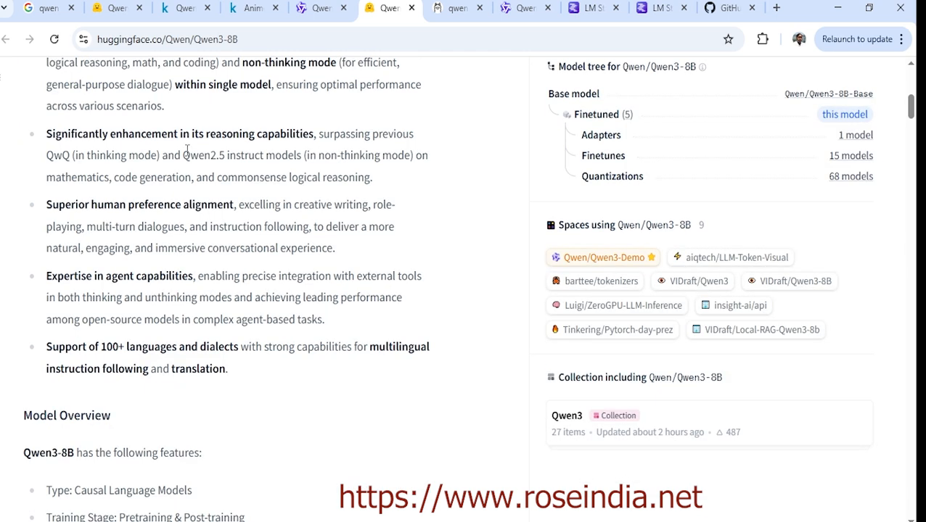
pyautogui.moveTo(322, 141)
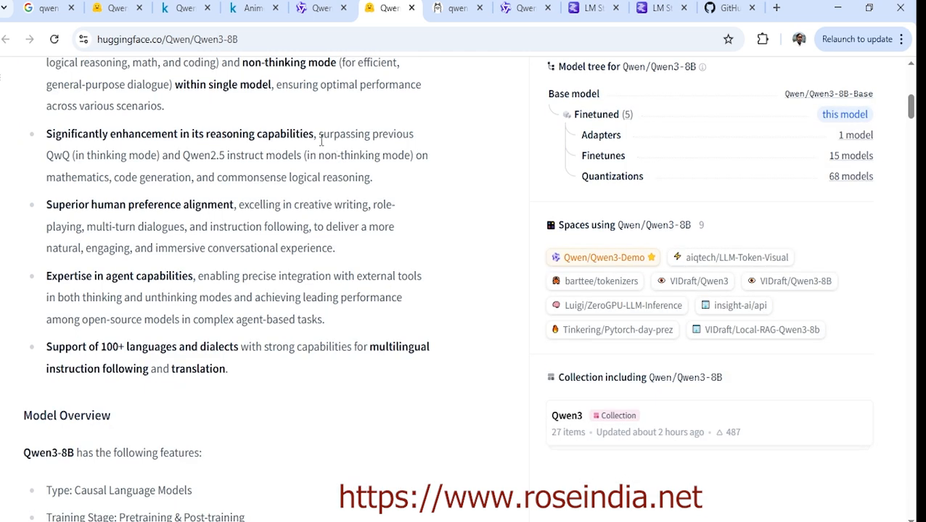
pyautogui.moveTo(424, 250)
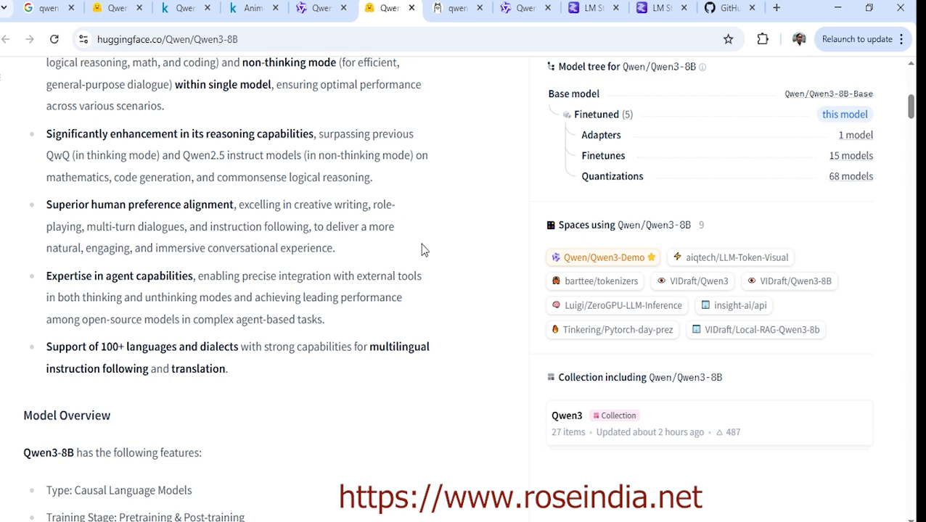
pyautogui.moveTo(301, 203)
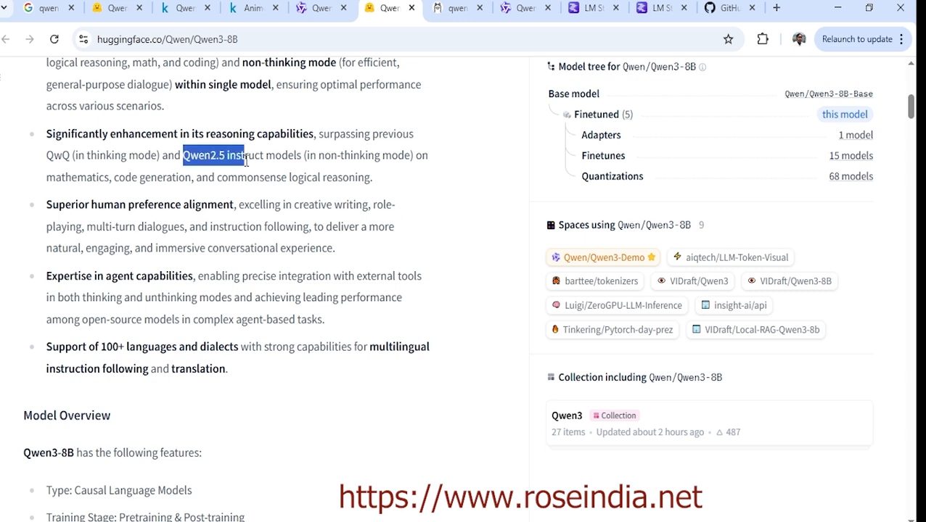
pyautogui.scroll(-3)
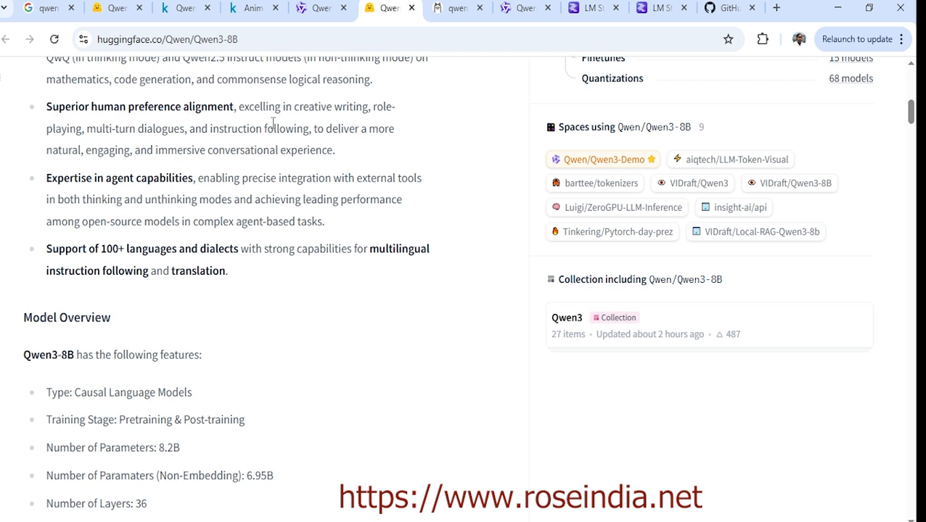
pyautogui.moveTo(363, 150)
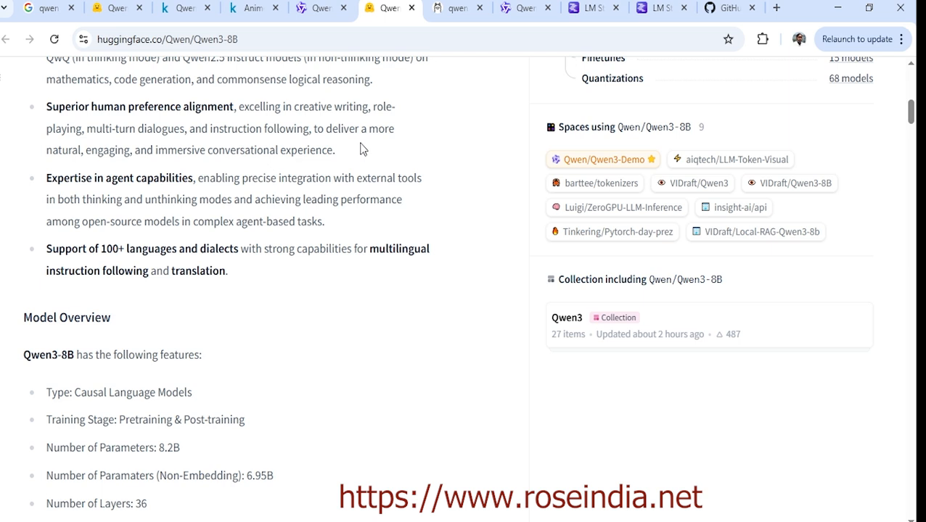
pyautogui.moveTo(135, 150)
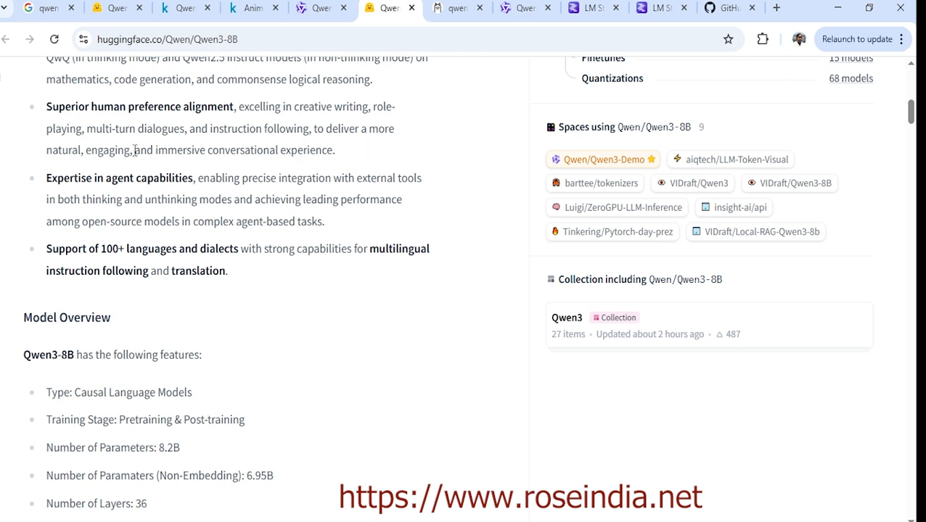
pyautogui.moveTo(283, 134)
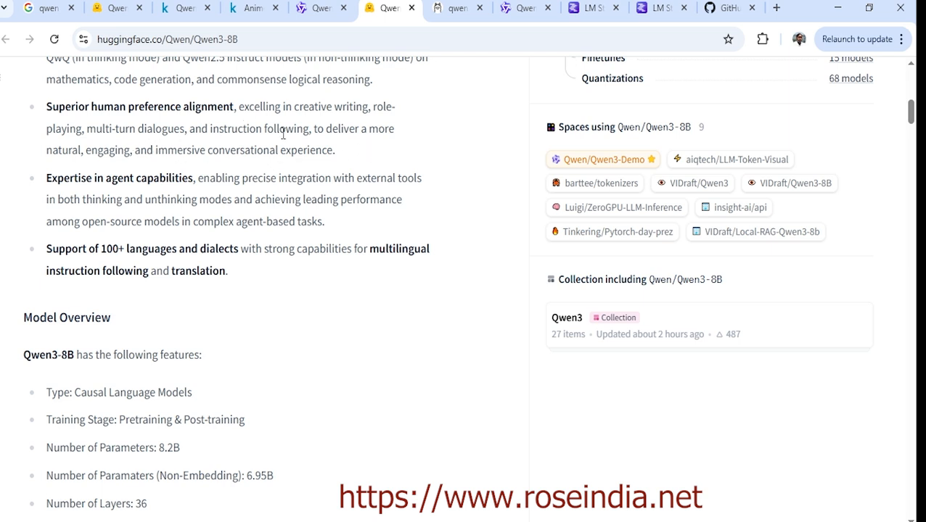
pyautogui.moveTo(409, 278)
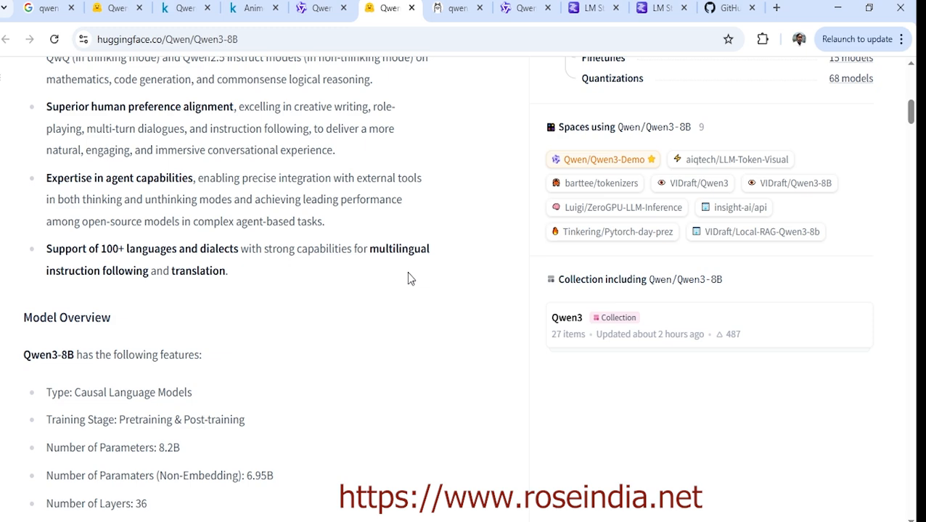
pyautogui.scroll(-3)
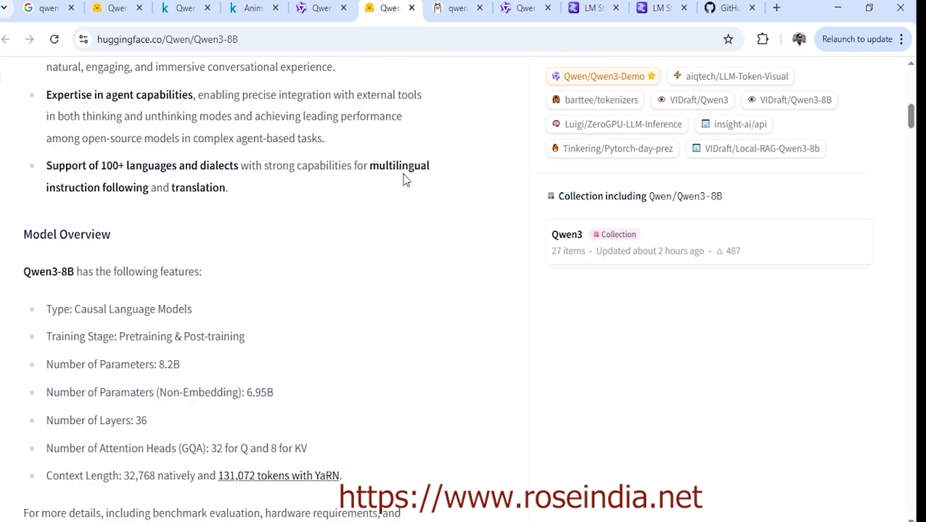
pyautogui.moveTo(357, 250)
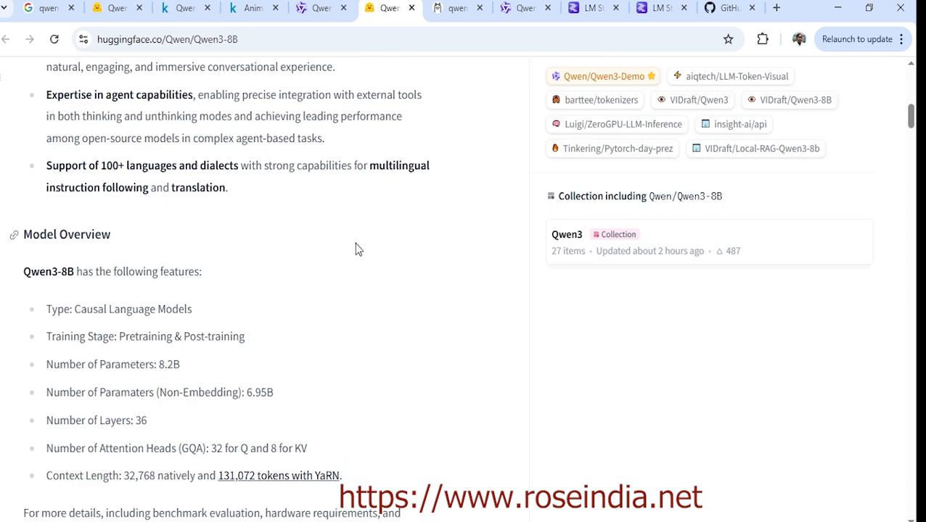
pyautogui.scroll(-3)
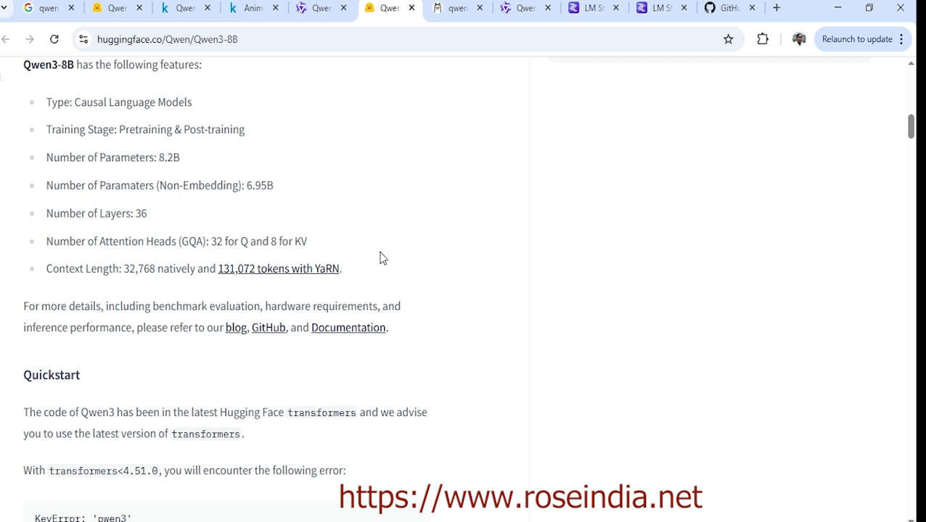
pyautogui.scroll(-3)
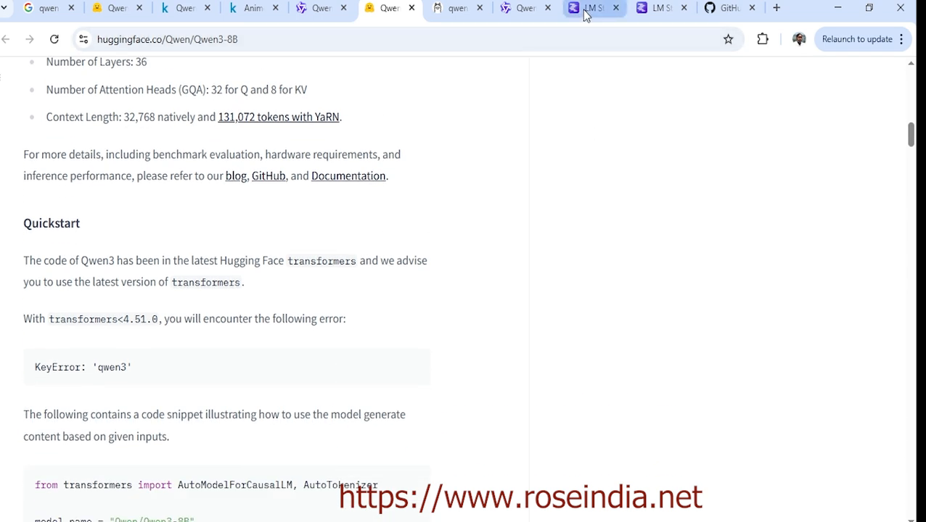
# Bring up the lmstudio.ai home page 'Your local AI toolkit.' in the browser
pyautogui.click(592, 9)
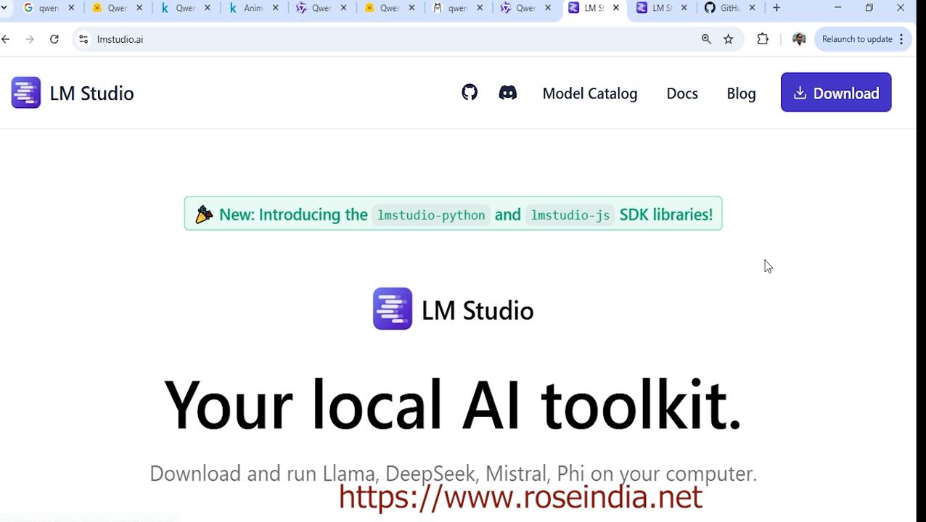
pyautogui.moveTo(810, 300)
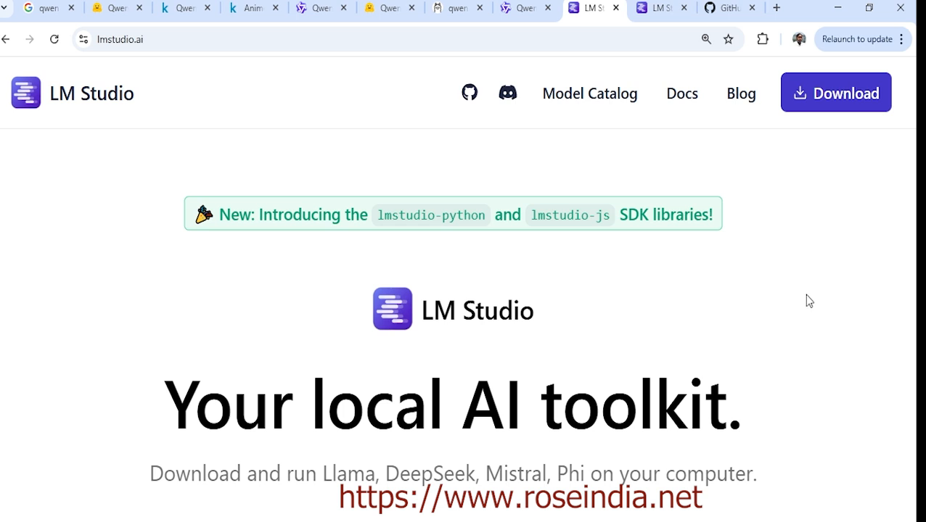
pyautogui.moveTo(277, 143)
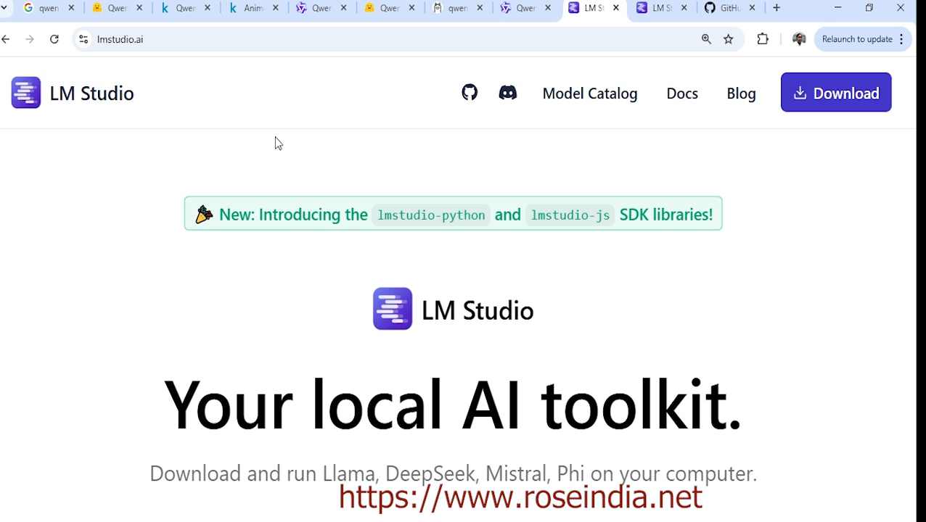
pyautogui.moveTo(554, 120)
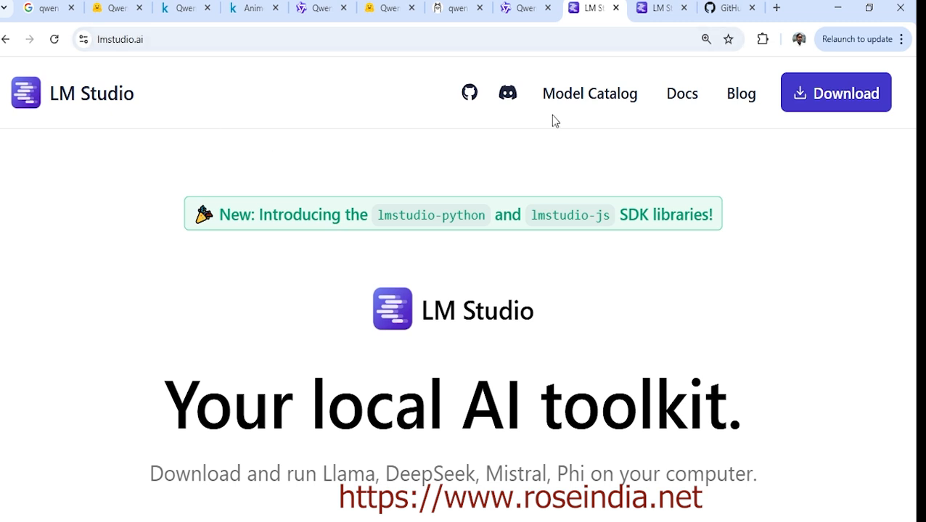
pyautogui.moveTo(807, 248)
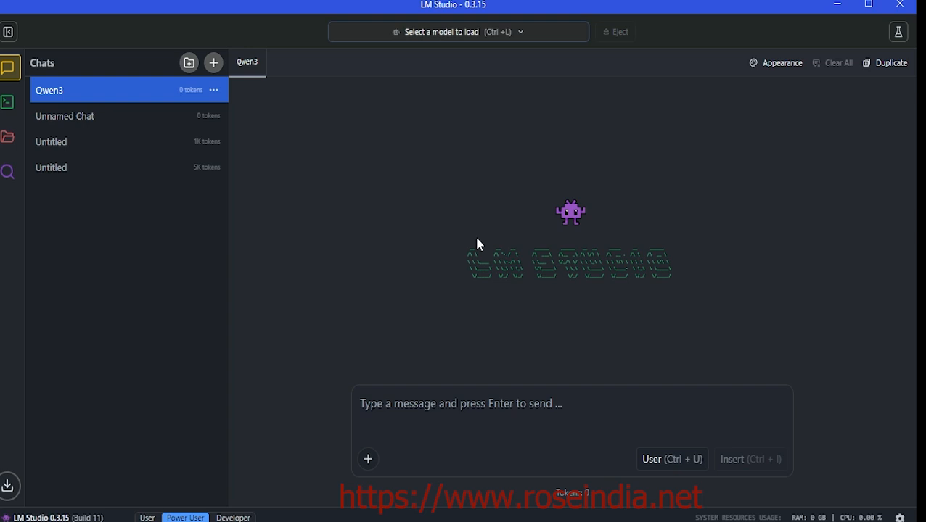
pyautogui.moveTo(392, 201)
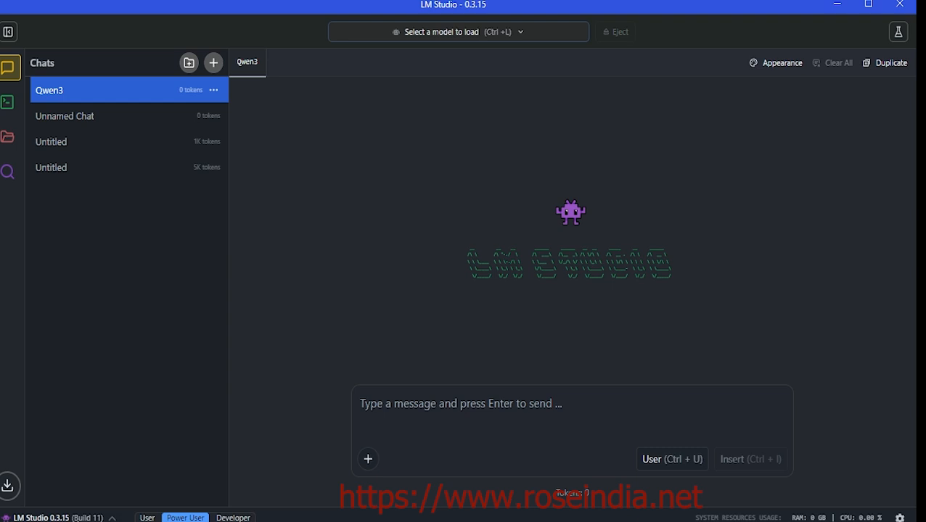
# From the LM Studio 0.3.15 app's version menu, go to the lmstudio.ai website
pyautogui.click(40, 516)
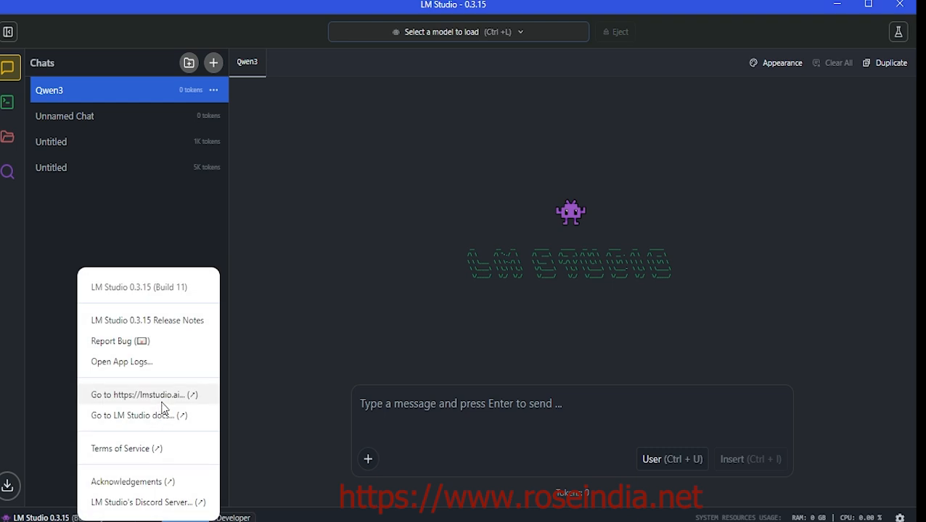
pyautogui.moveTo(159, 407)
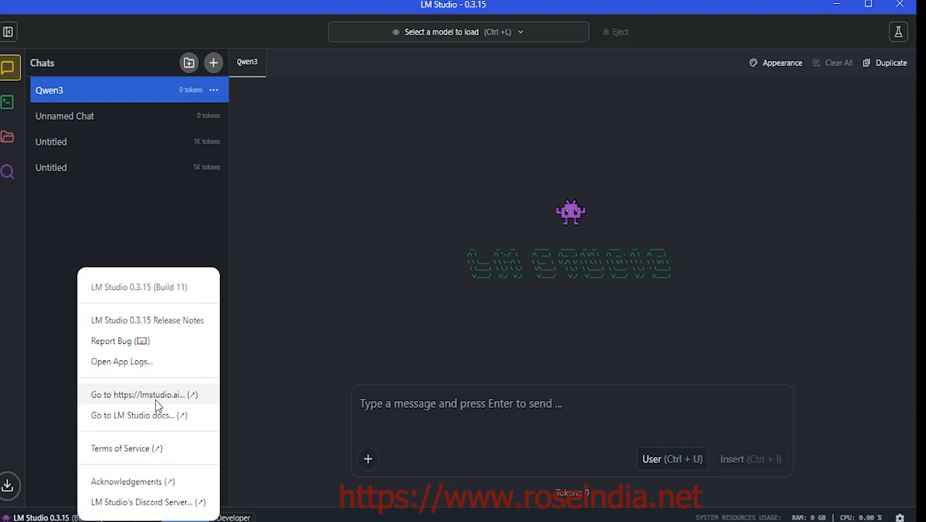
pyautogui.click(145, 395)
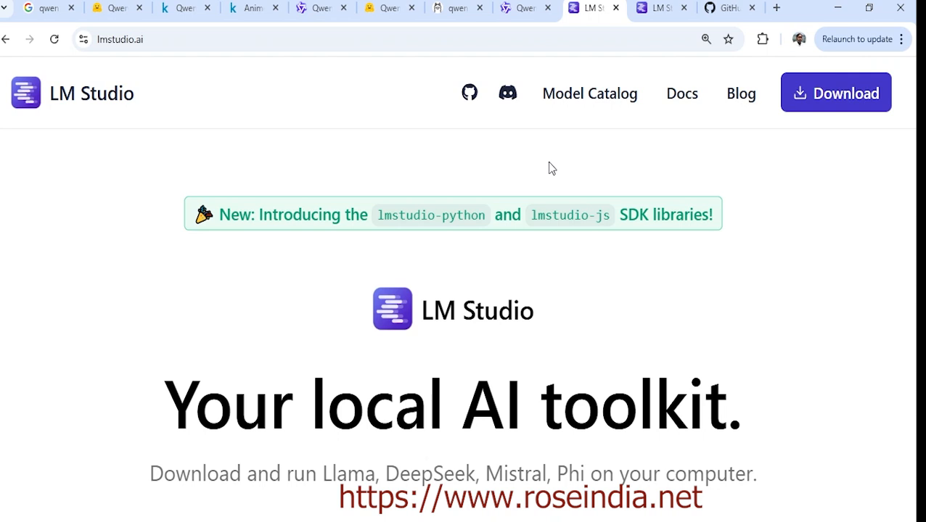
pyautogui.moveTo(528, 342)
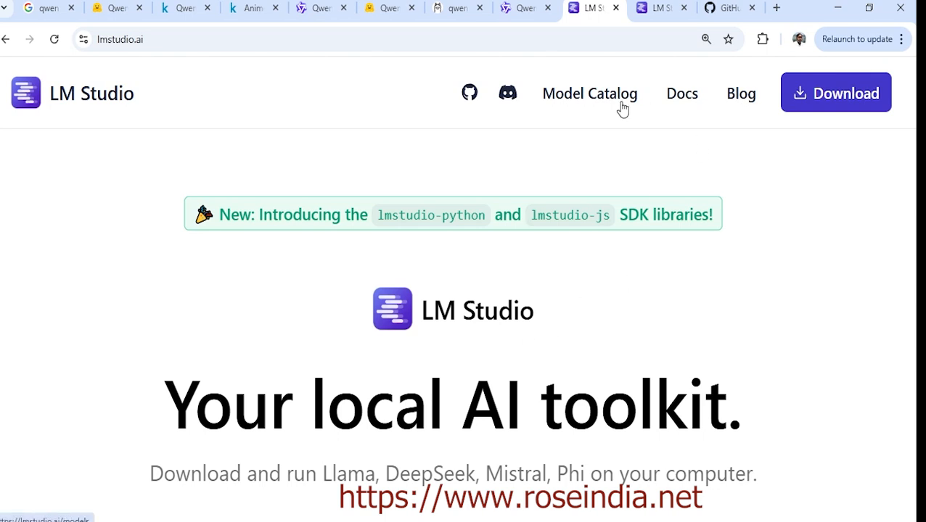
# Browse the Model Catalog down through the Qwen3 models to the 1.7B entry
pyautogui.click(589, 93)
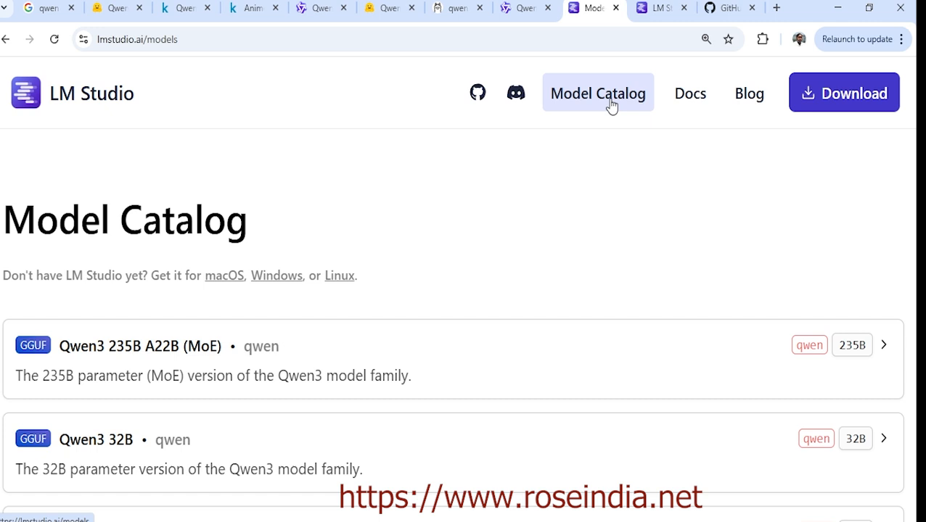
pyautogui.moveTo(607, 278)
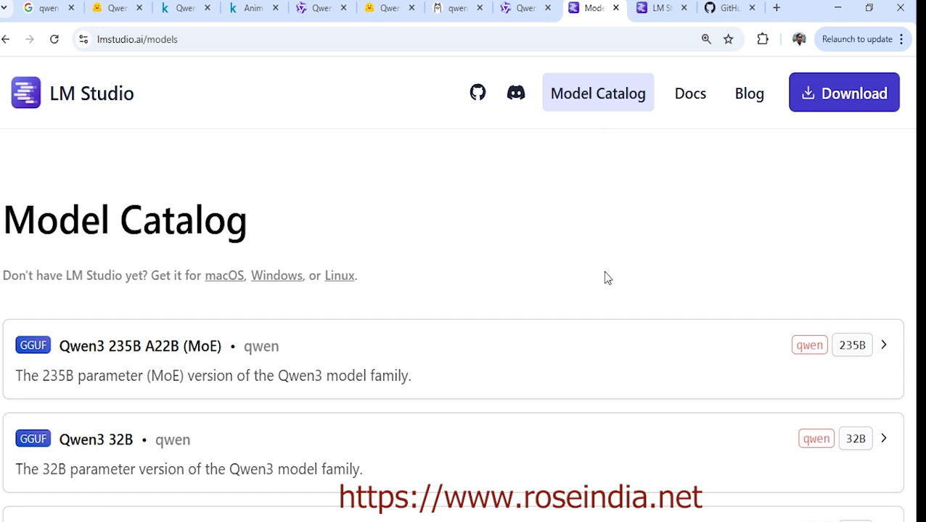
pyautogui.scroll(-3)
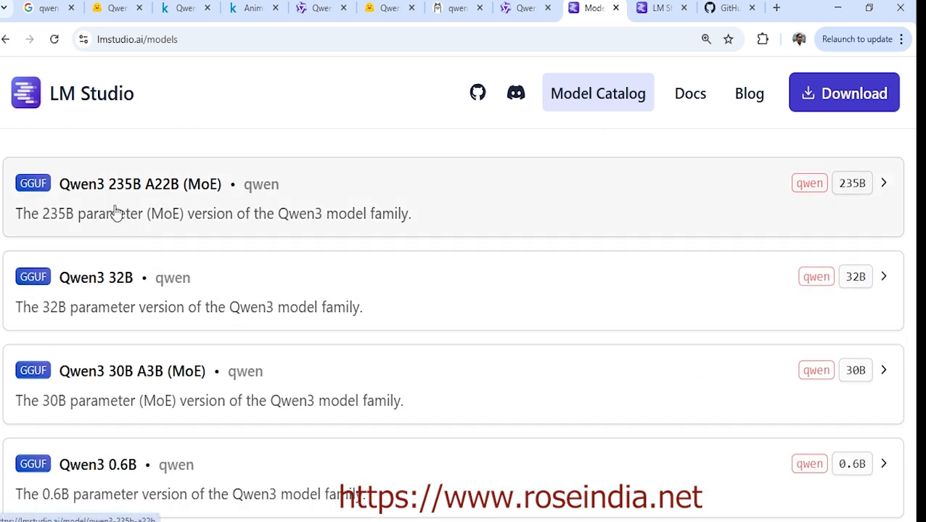
pyautogui.moveTo(127, 200)
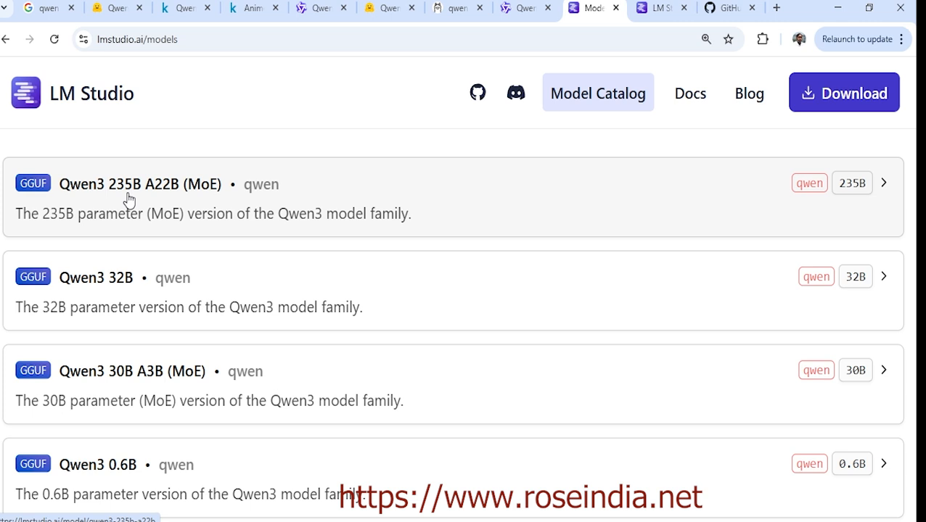
pyautogui.moveTo(286, 191)
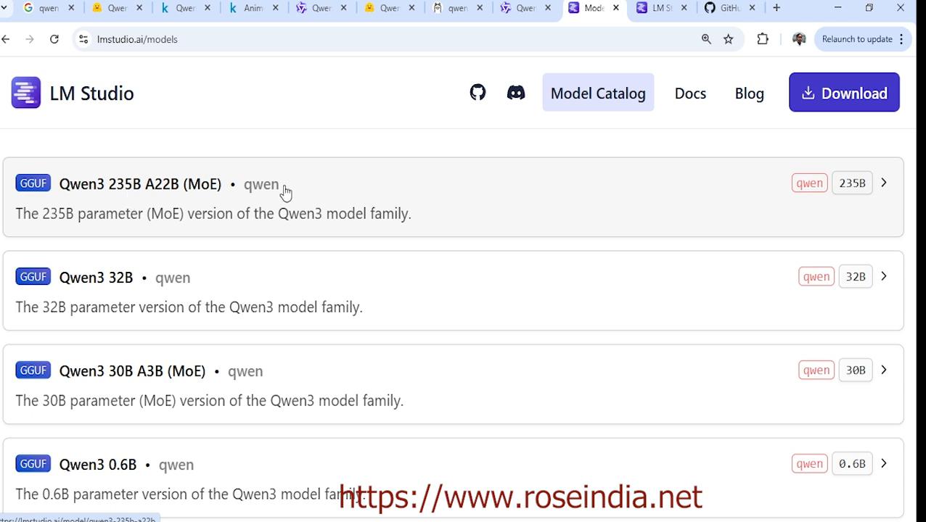
pyautogui.moveTo(638, 293)
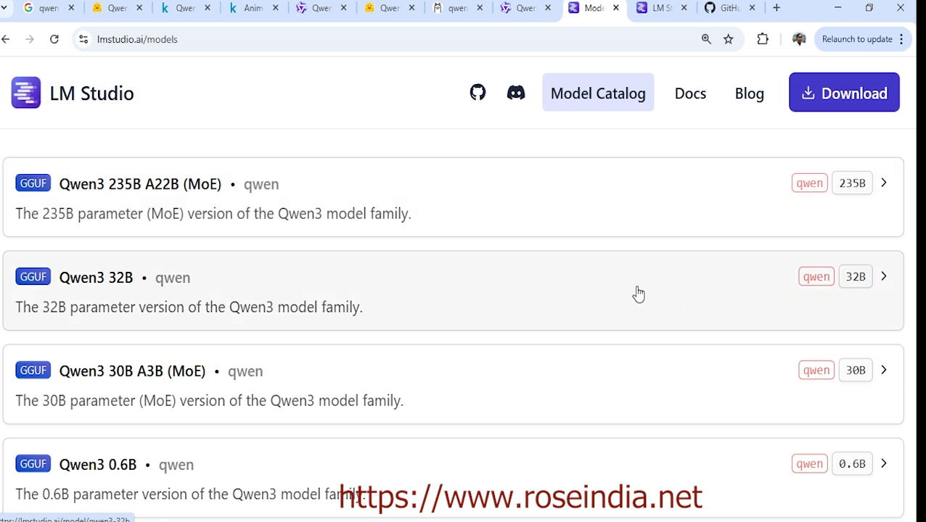
pyautogui.moveTo(168, 335)
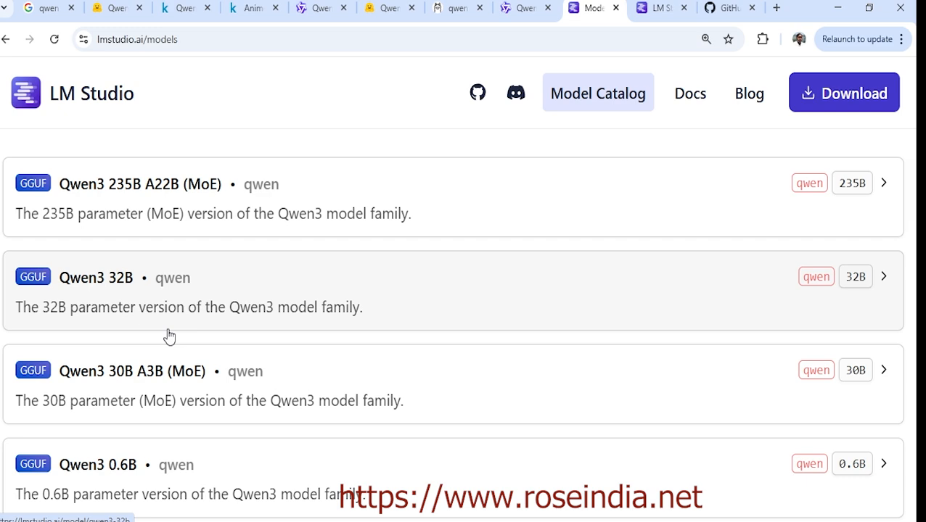
pyautogui.moveTo(138, 383)
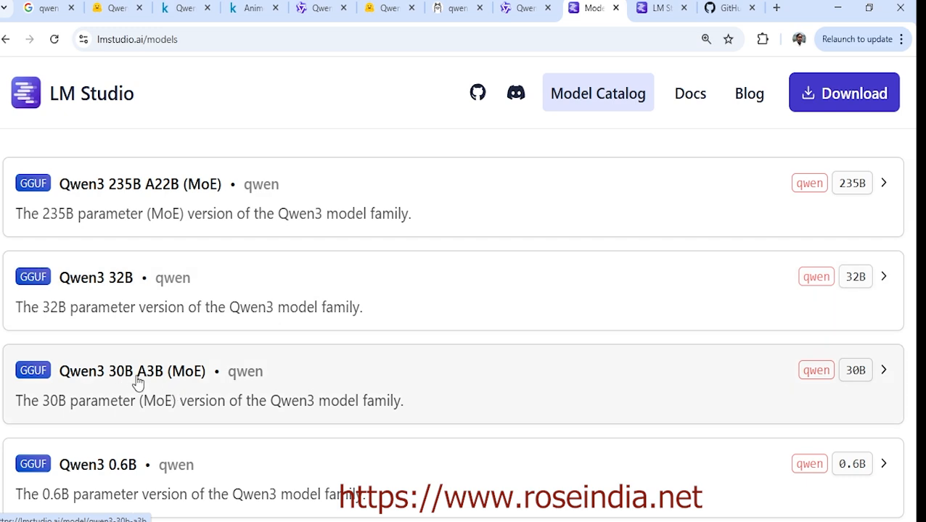
pyautogui.scroll(-3)
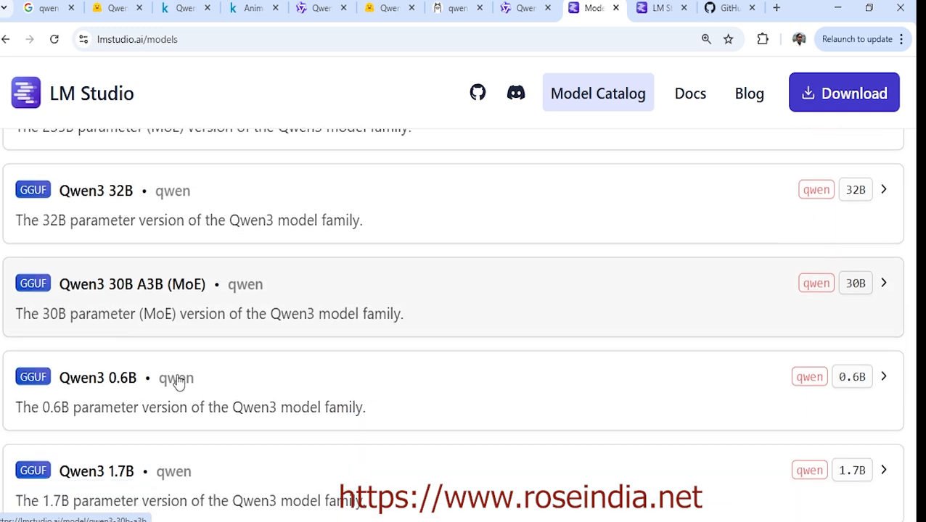
pyautogui.scroll(-3)
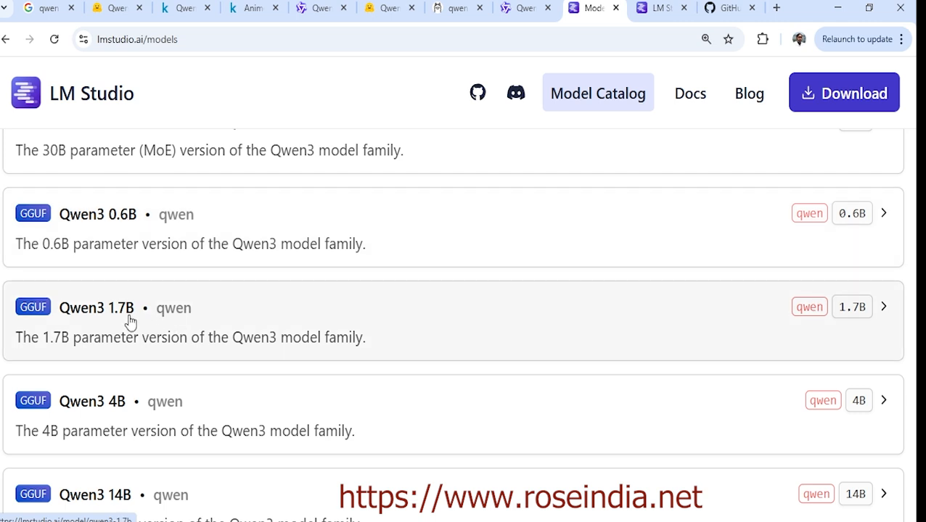
pyautogui.moveTo(283, 320)
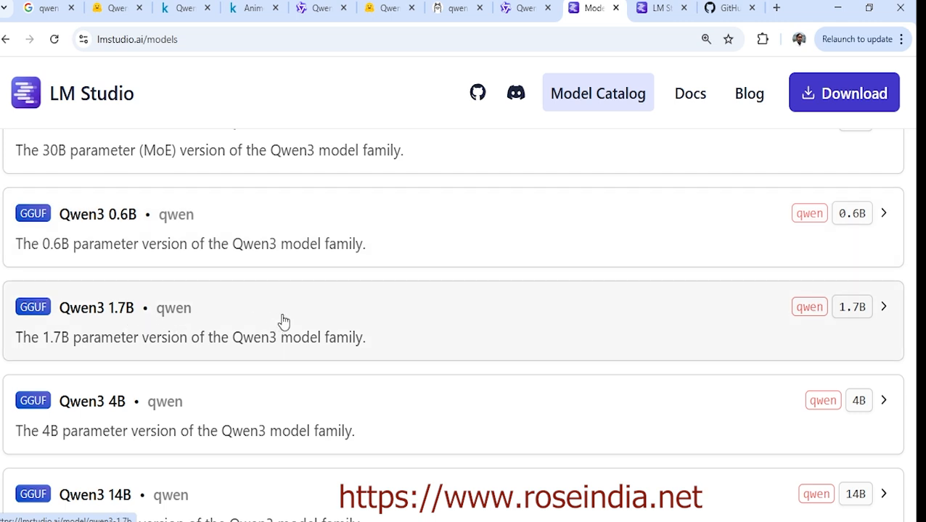
pyautogui.moveTo(306, 315)
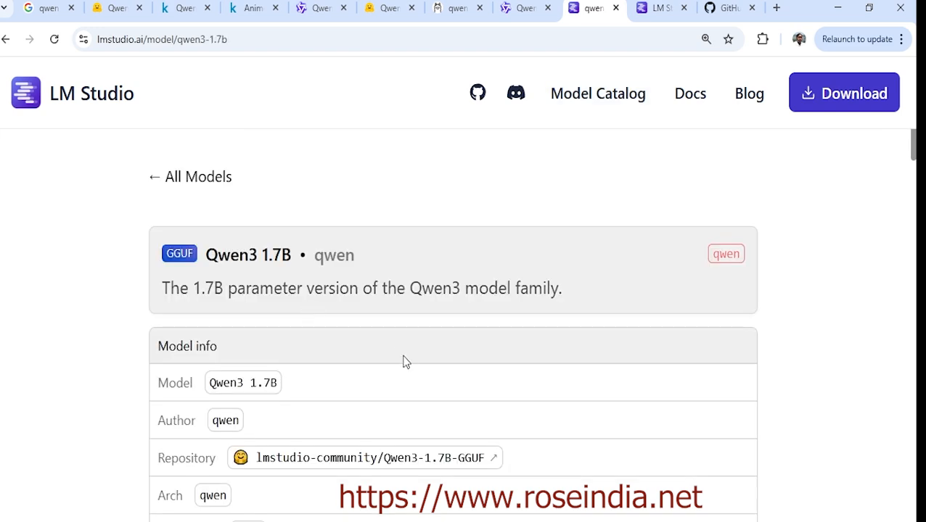
# Send Qwen3 1.7B to the desktop app via 'Use in LM Studio' and allow it to launch
pyautogui.scroll(-3)
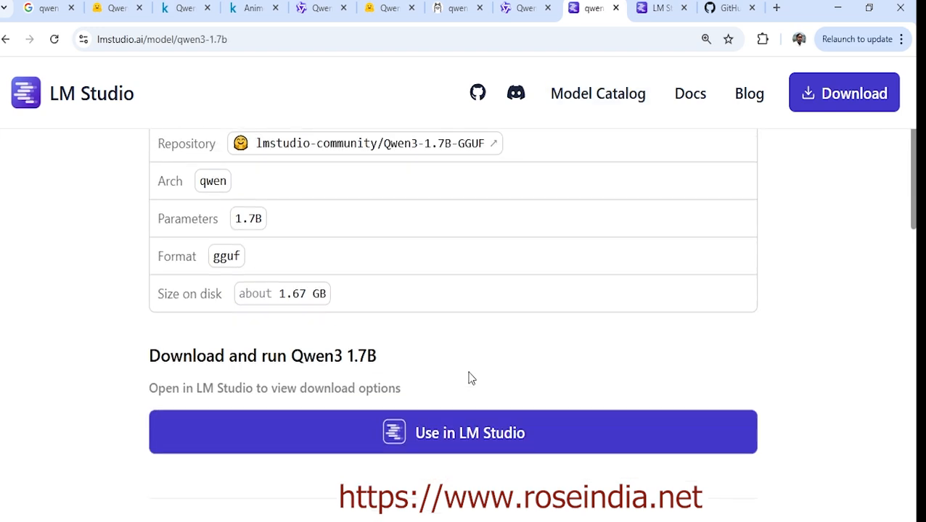
pyautogui.scroll(3)
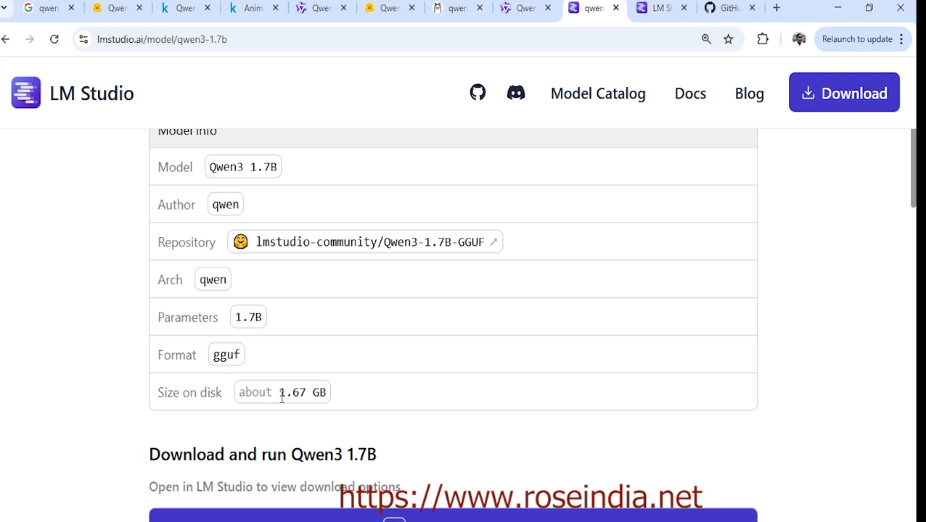
pyautogui.scroll(-3)
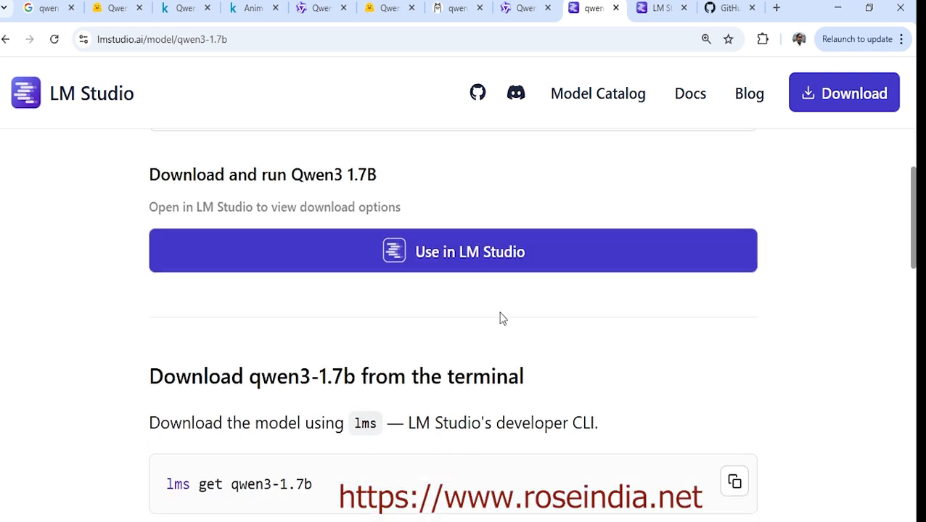
pyautogui.moveTo(453, 252)
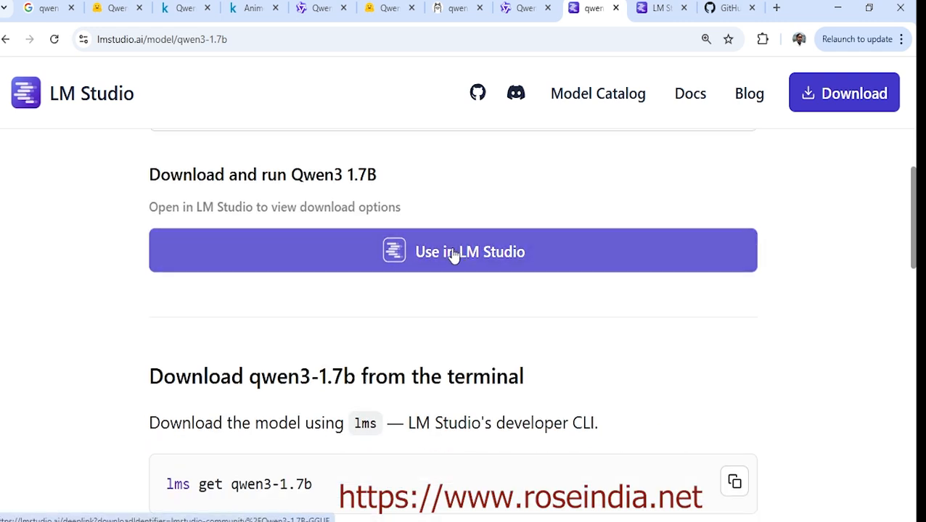
pyautogui.click(452, 250)
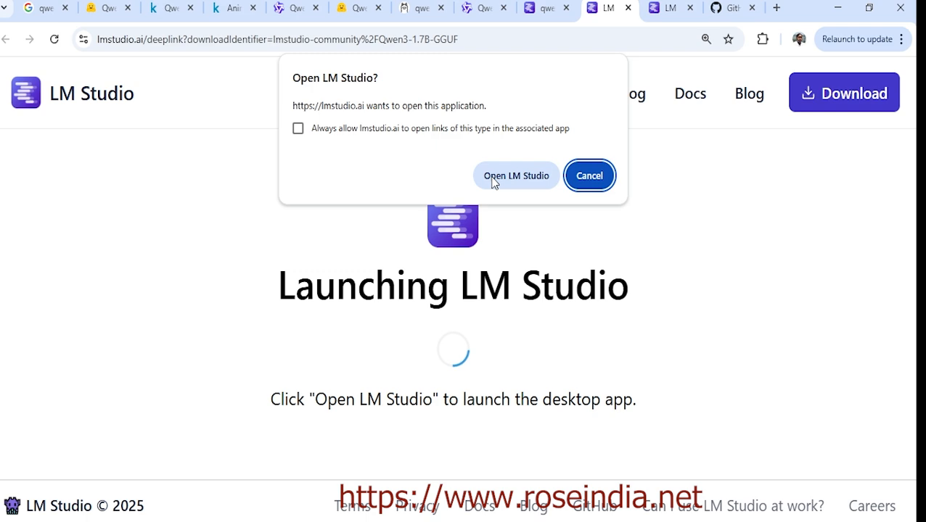
pyautogui.click(589, 175)
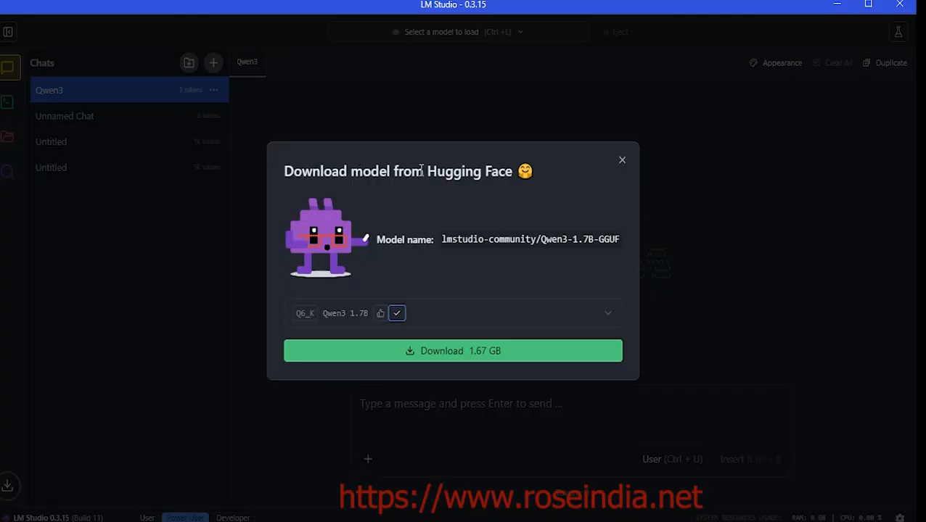
pyautogui.moveTo(435, 352)
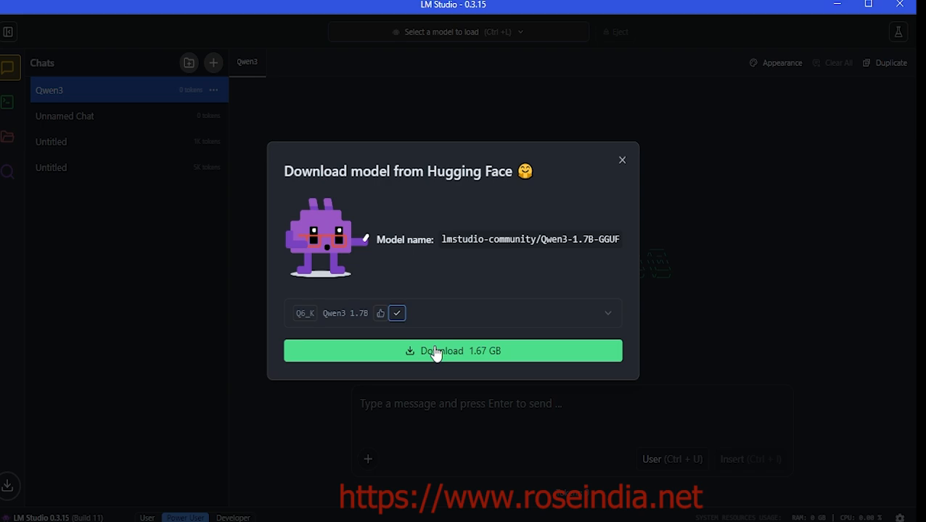
pyautogui.moveTo(452, 357)
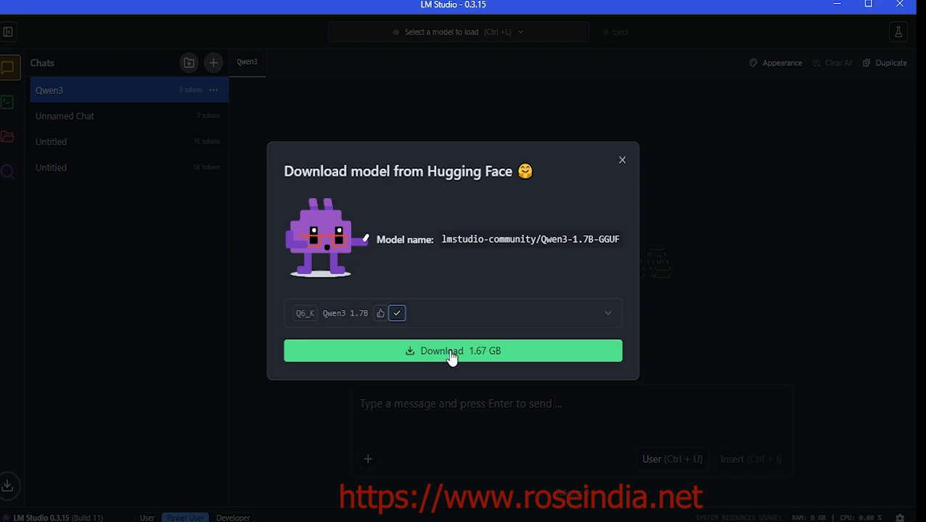
# Start the 1.67 GB download of lmstudio-community/Qwen3-1.7B-GGUF Q6_K
pyautogui.click(452, 350)
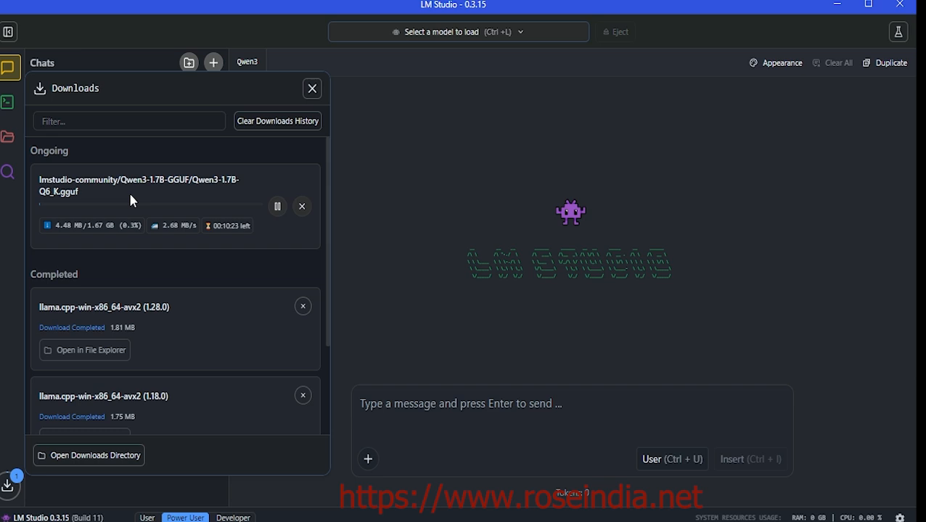
pyautogui.moveTo(87, 203)
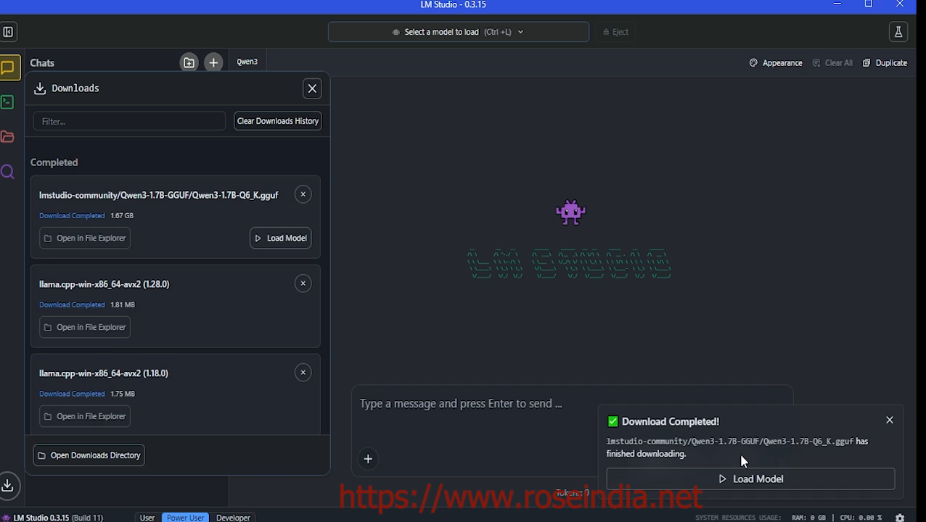
pyautogui.moveTo(743, 480)
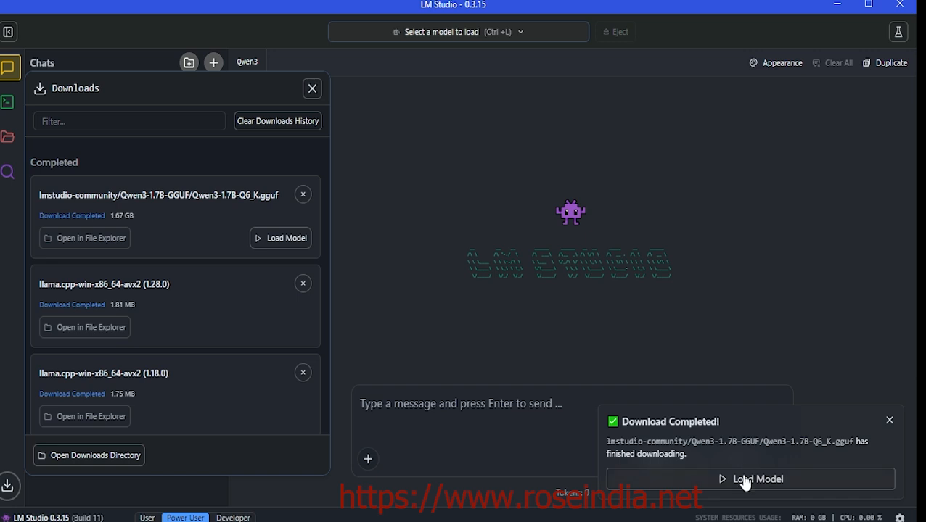
# Load the downloaded Qwen3 1.7B model and dismiss the Downloads panel
pyautogui.click(757, 479)
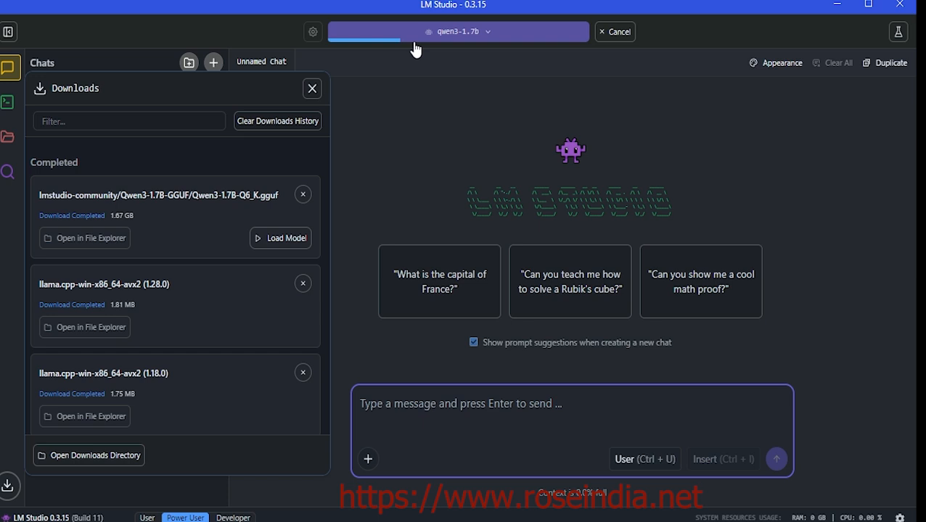
pyautogui.moveTo(437, 122)
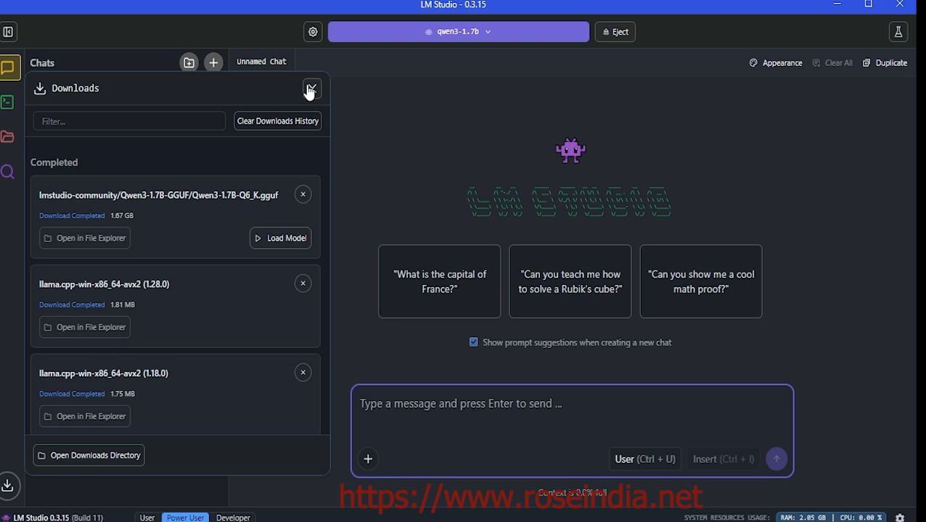
pyautogui.click(311, 89)
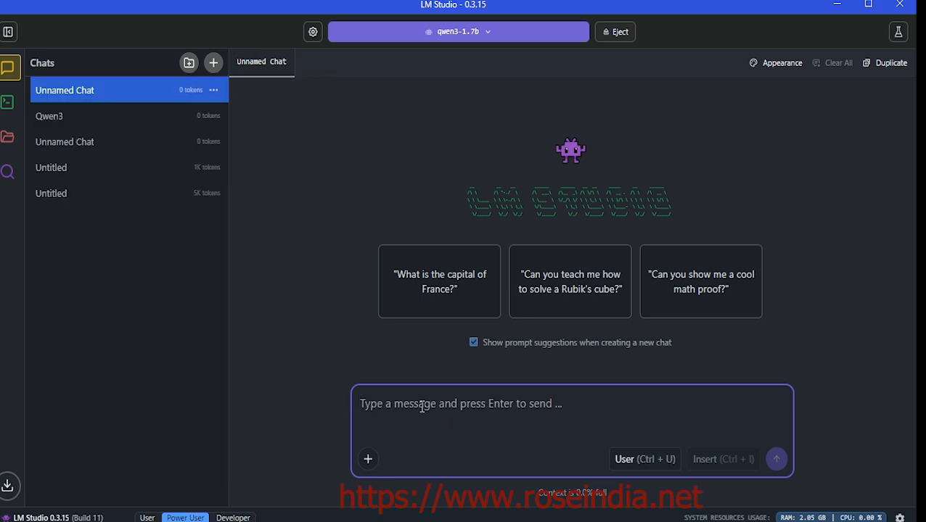
# Ask qwen3-1.7b "Tell us little about LLMs" in the new chat
pyautogui.write('Tell')
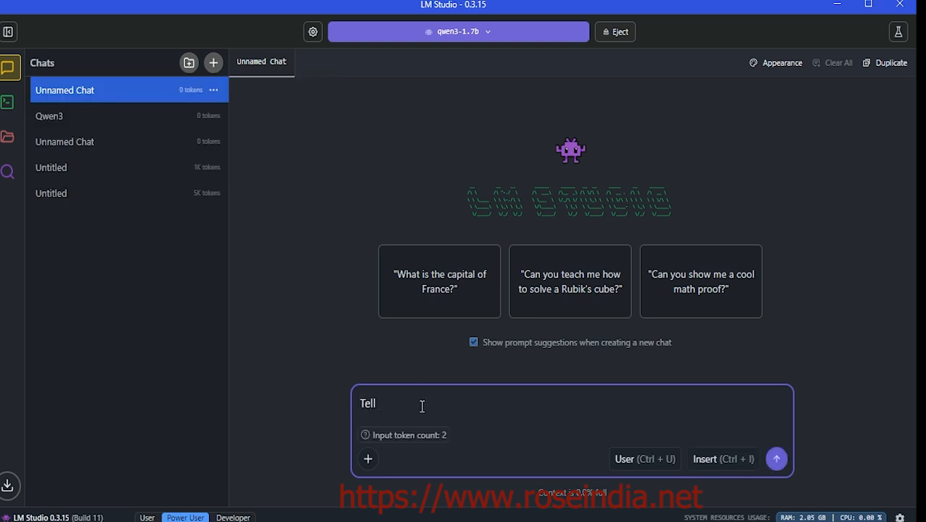
pyautogui.write('us little about LLM')
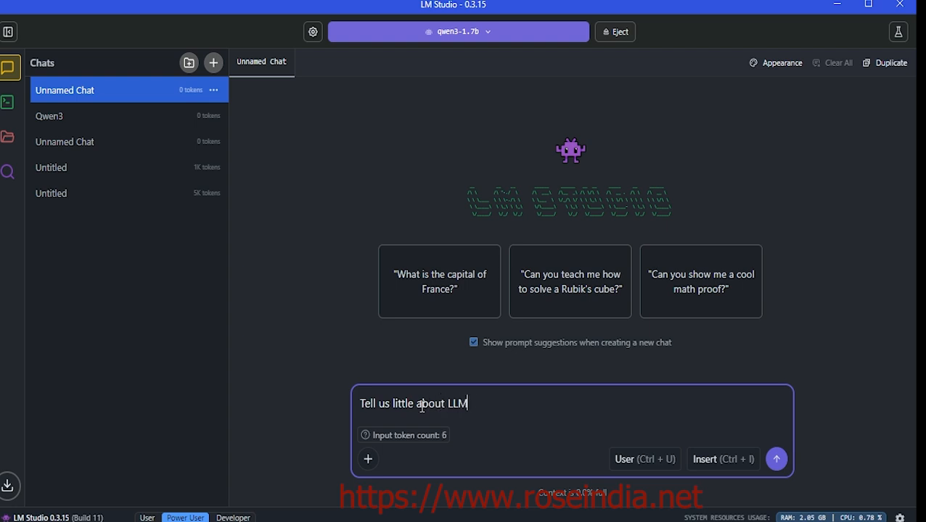
pyautogui.write('s')
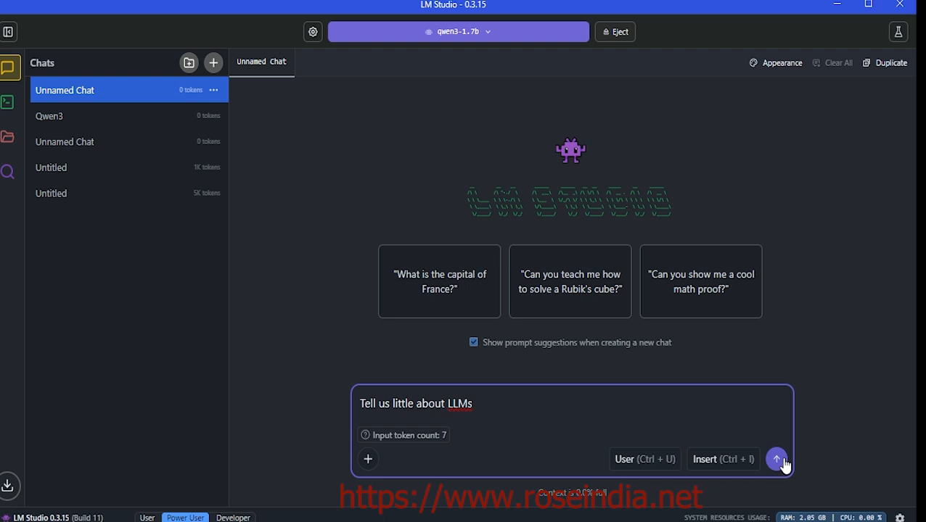
pyautogui.click(777, 459)
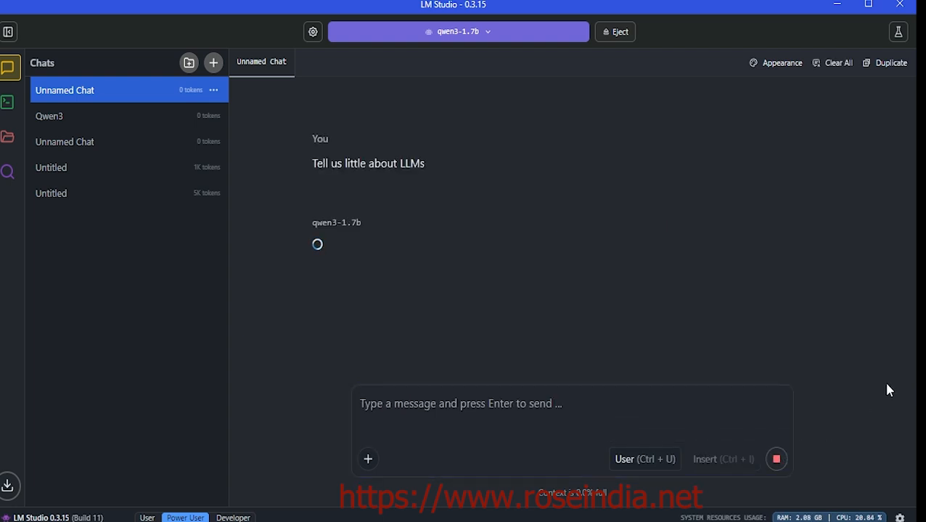
pyautogui.moveTo(363, 250)
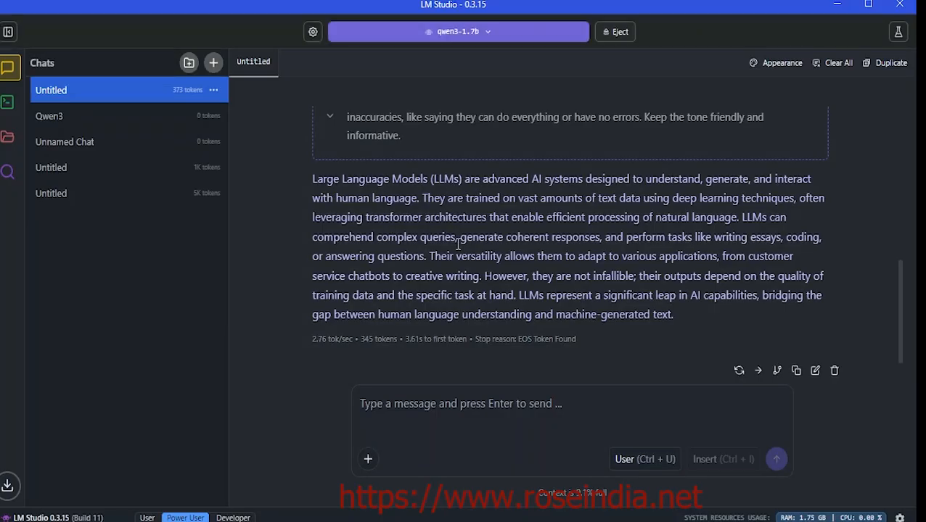
pyautogui.moveTo(534, 337)
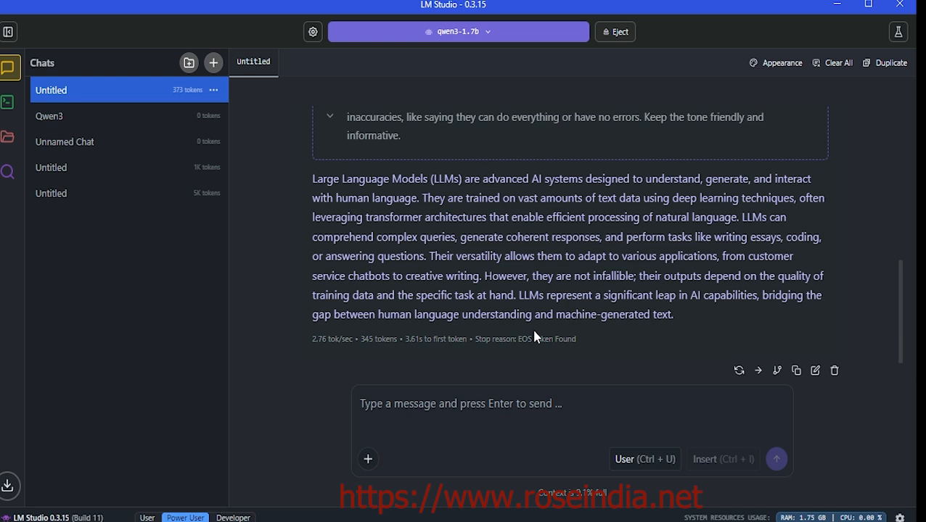
pyautogui.moveTo(441, 204)
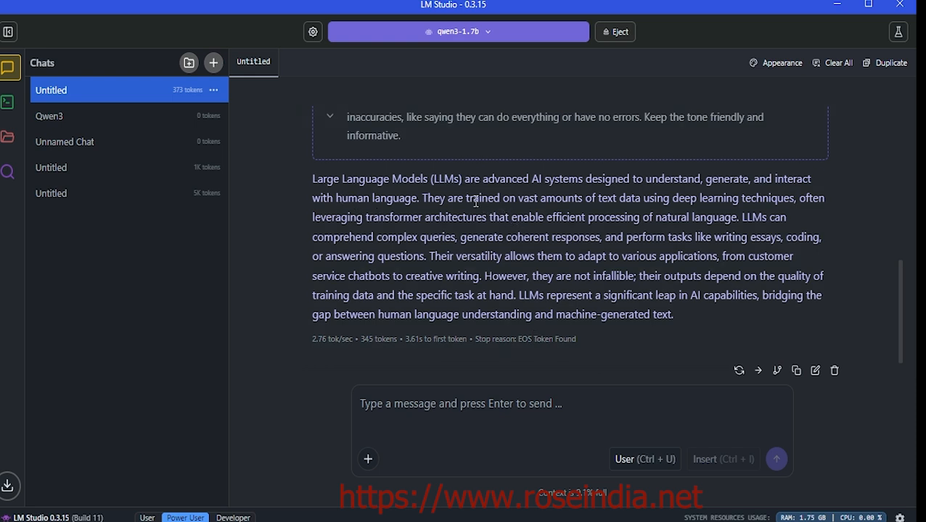
pyautogui.moveTo(627, 197)
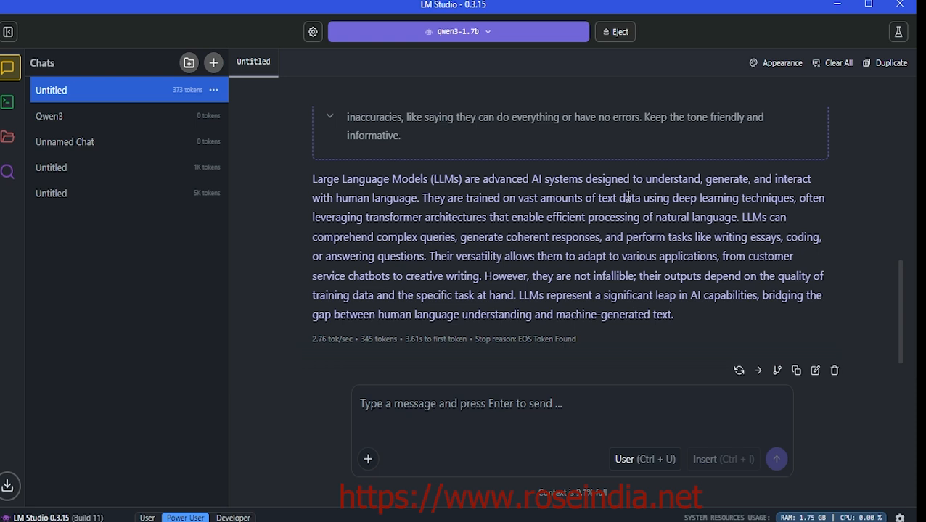
pyautogui.moveTo(811, 212)
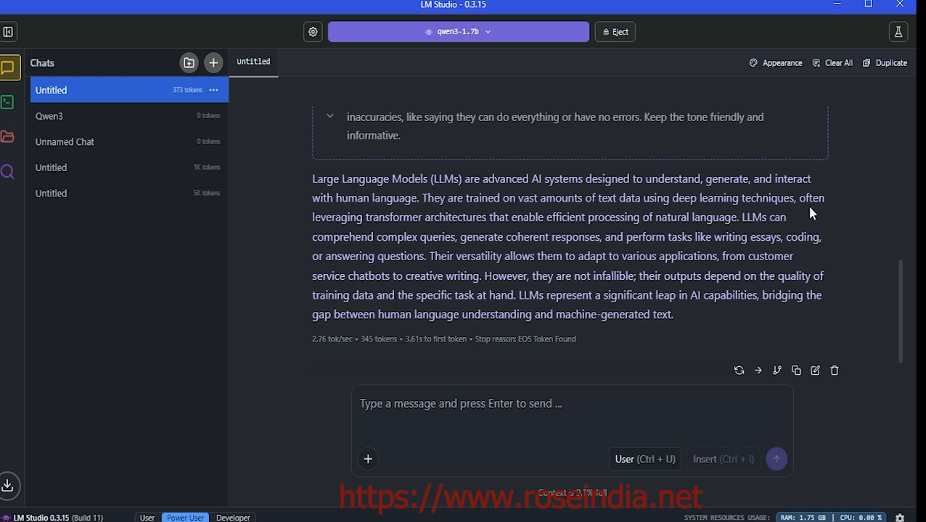
pyautogui.moveTo(438, 213)
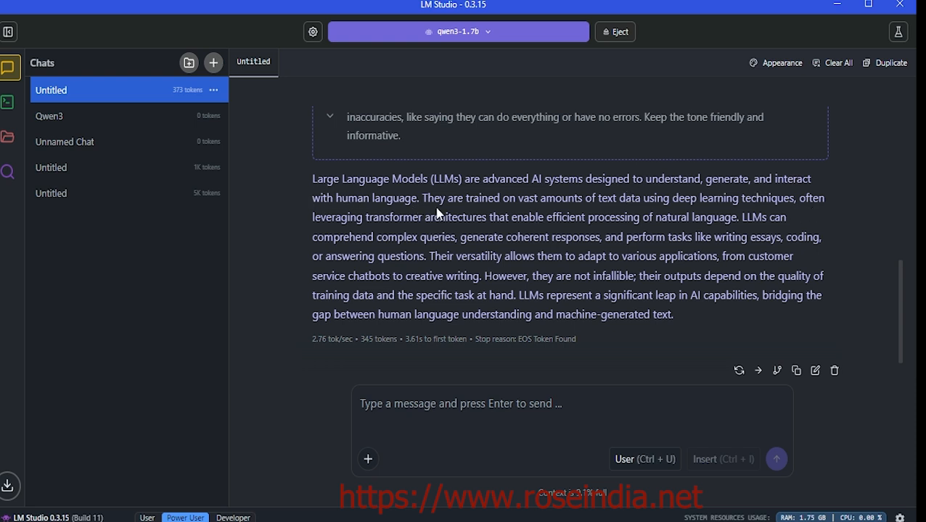
pyautogui.moveTo(566, 209)
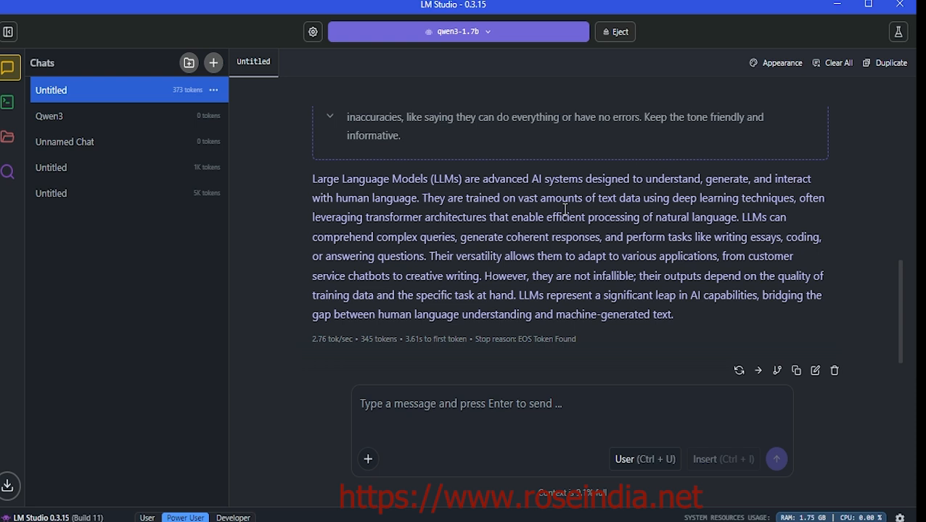
pyautogui.moveTo(751, 211)
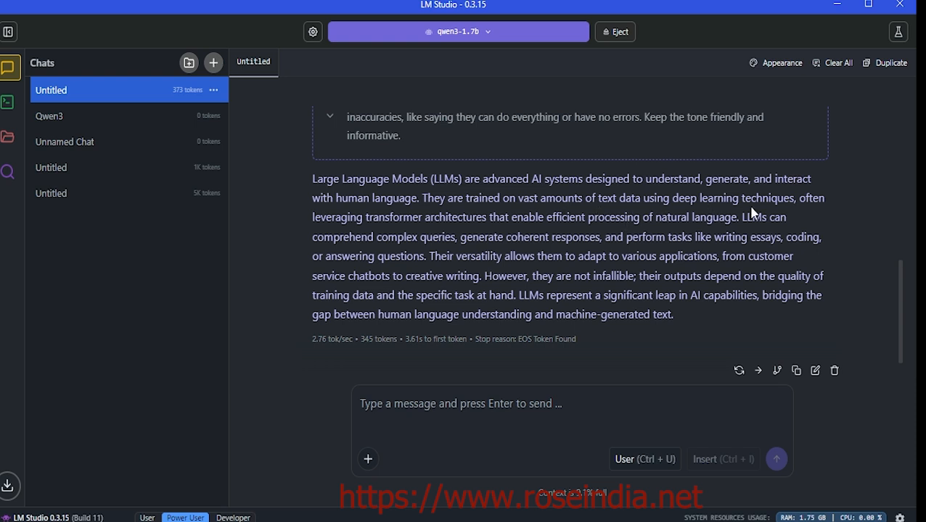
pyautogui.moveTo(690, 331)
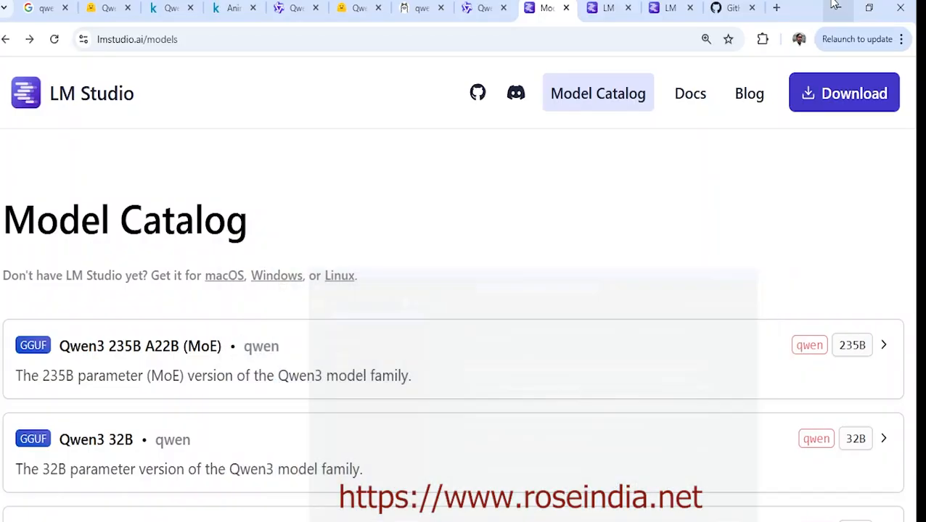
pyautogui.moveTo(555, 127)
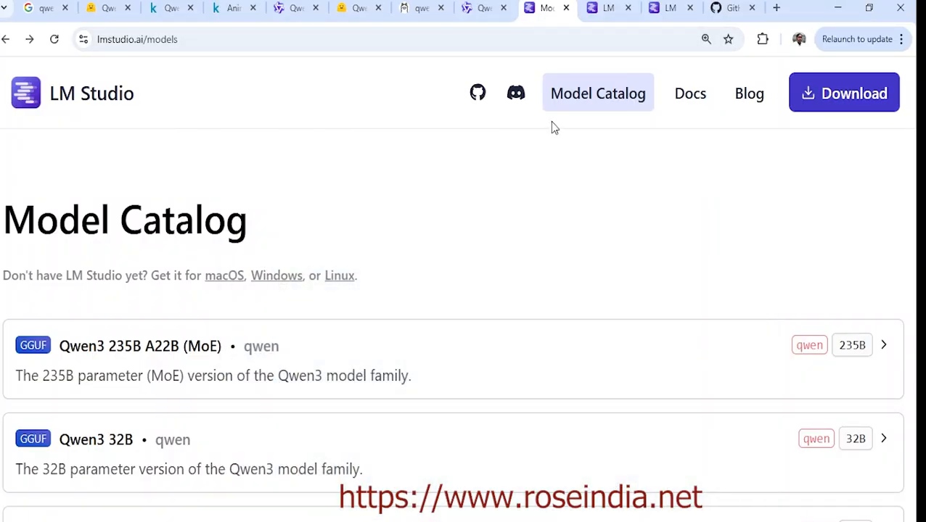
# Scroll the Model Catalog through the Qwen3 and Gemma 3 entries and back to the top
pyautogui.scroll(-3)
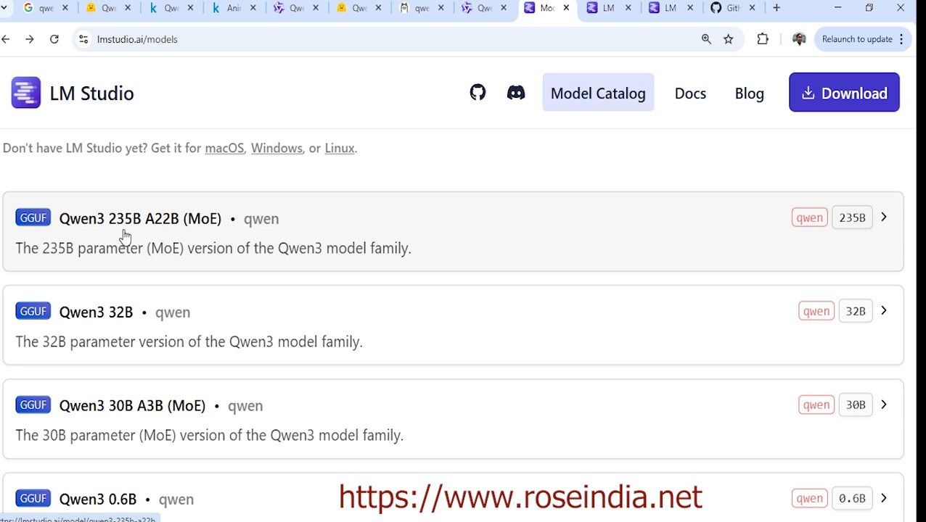
pyautogui.moveTo(351, 234)
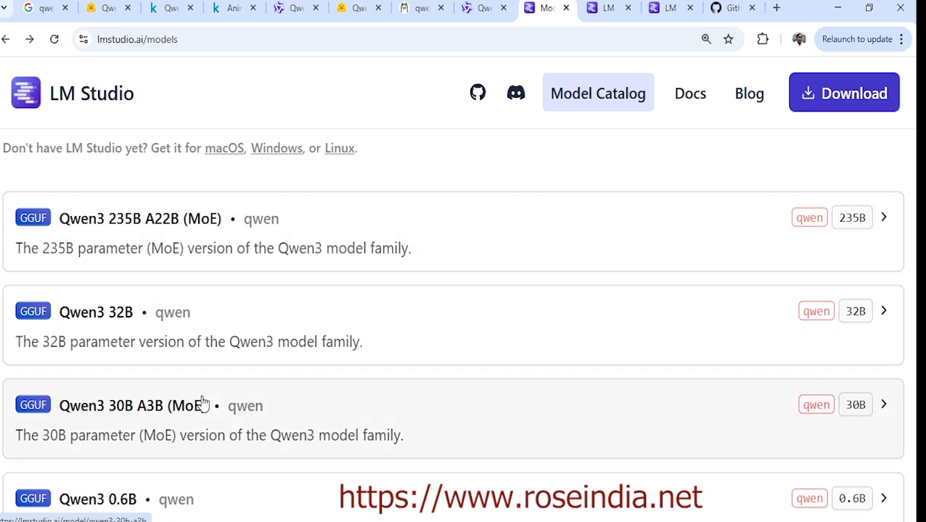
pyautogui.scroll(-3)
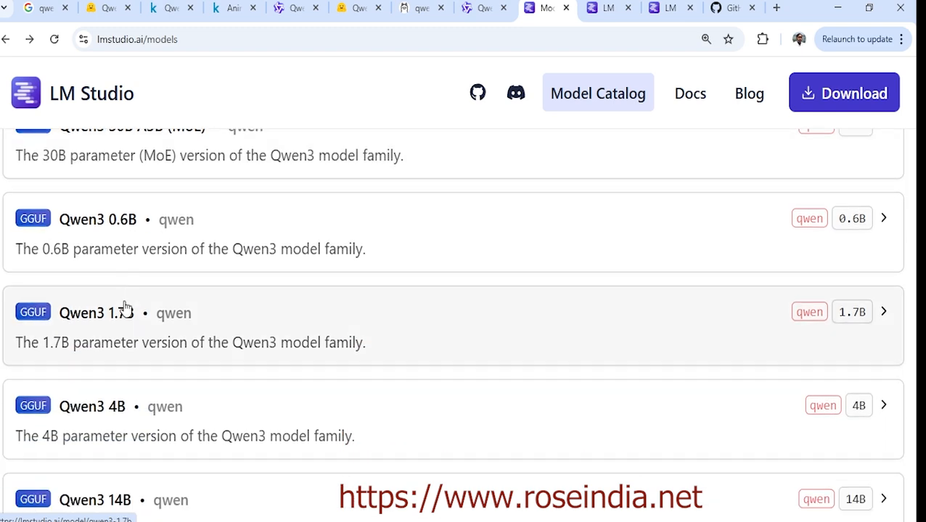
pyautogui.scroll(-3)
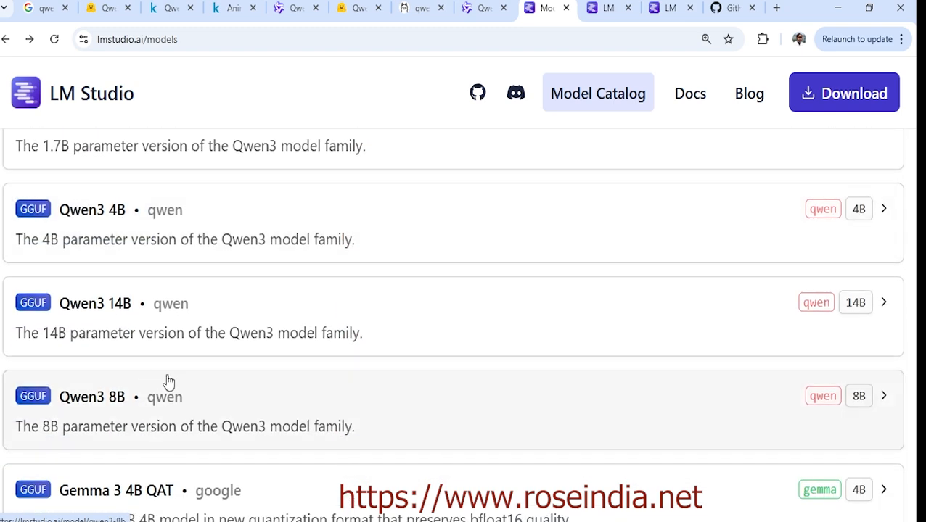
pyautogui.scroll(-3)
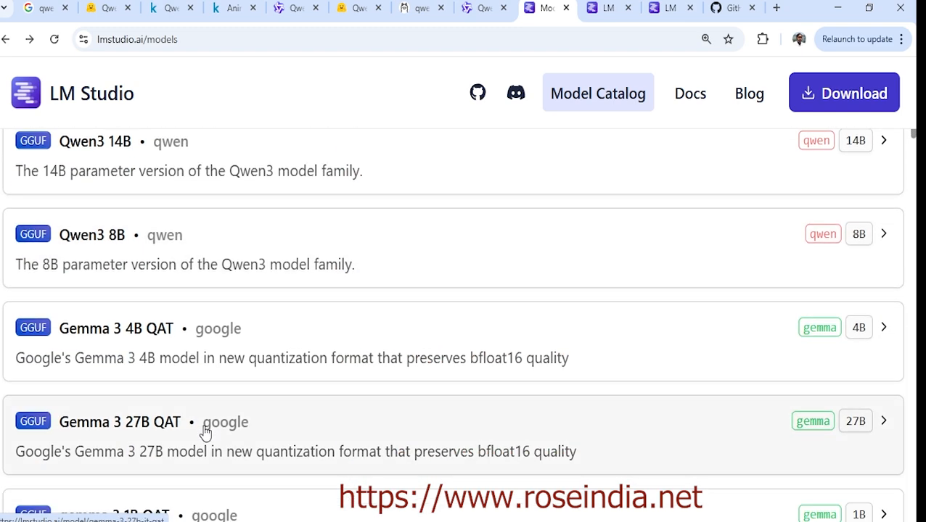
pyautogui.moveTo(351, 239)
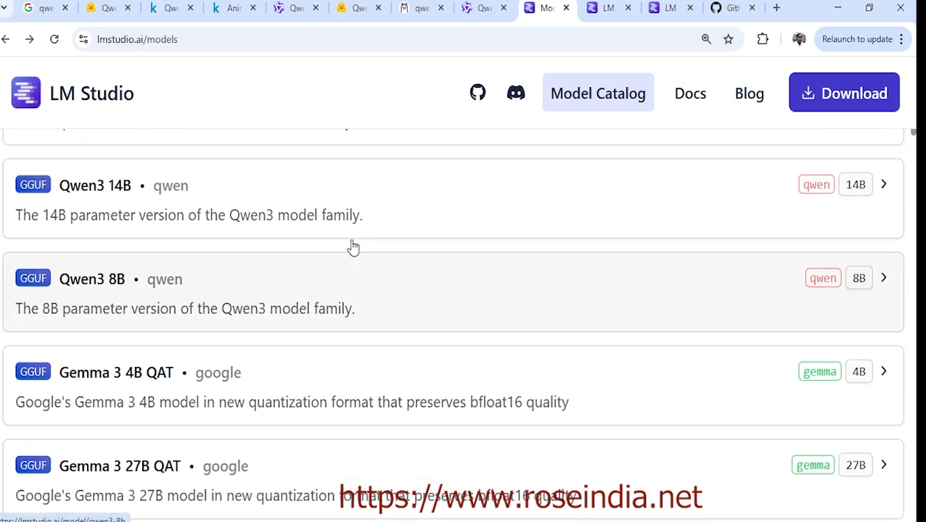
pyautogui.scroll(3)
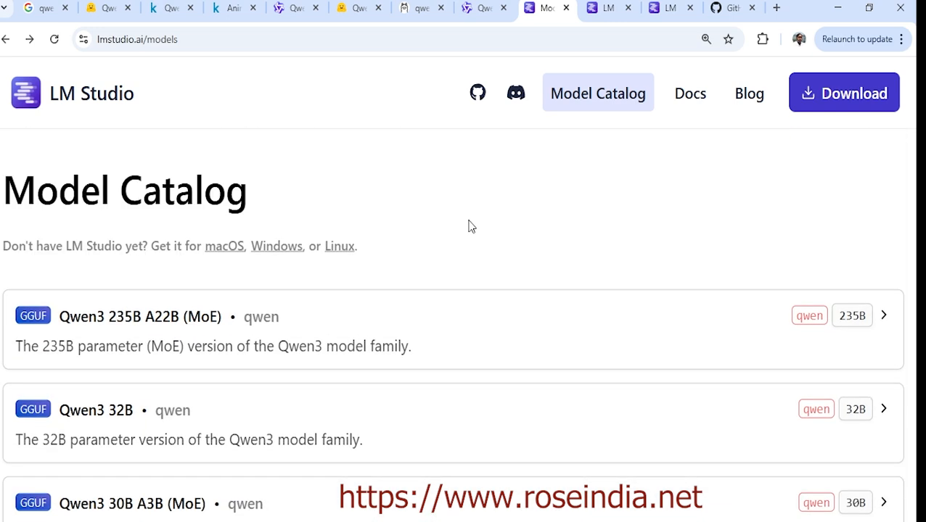
pyautogui.moveTo(477, 226)
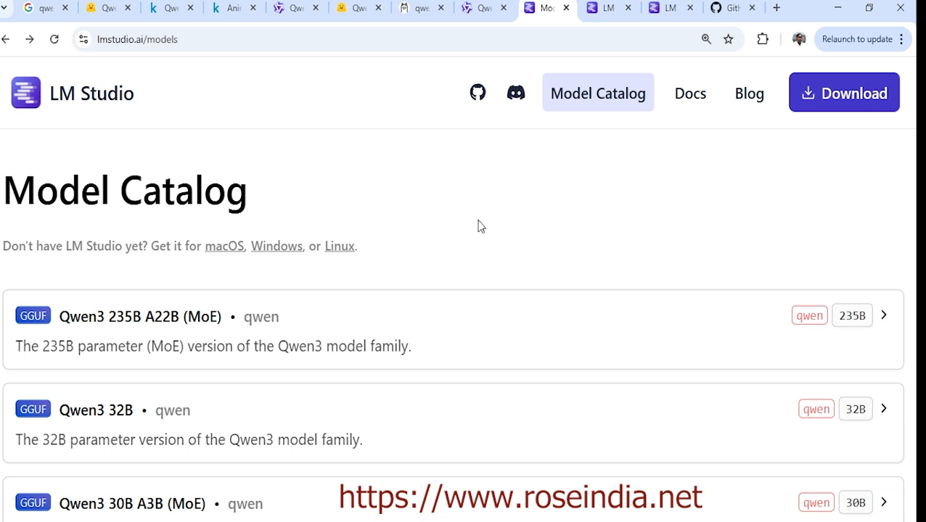
pyautogui.moveTo(518, 227)
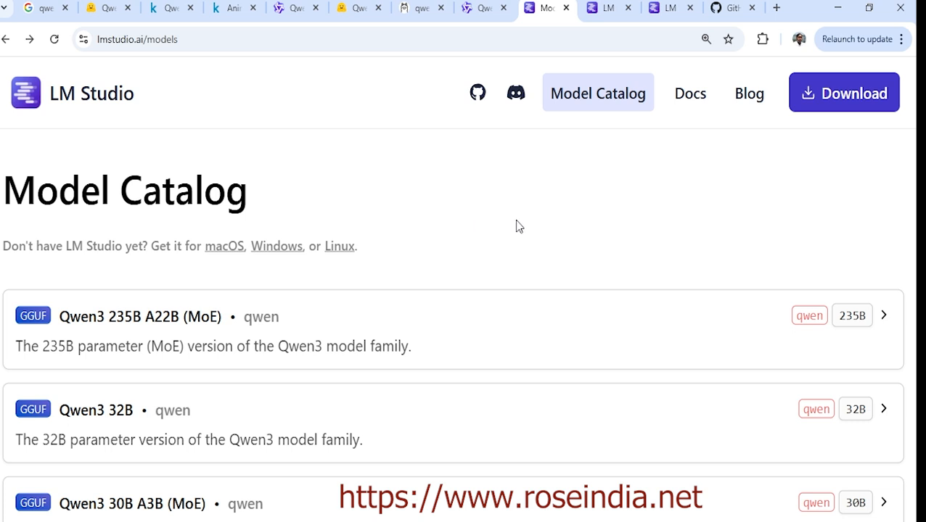